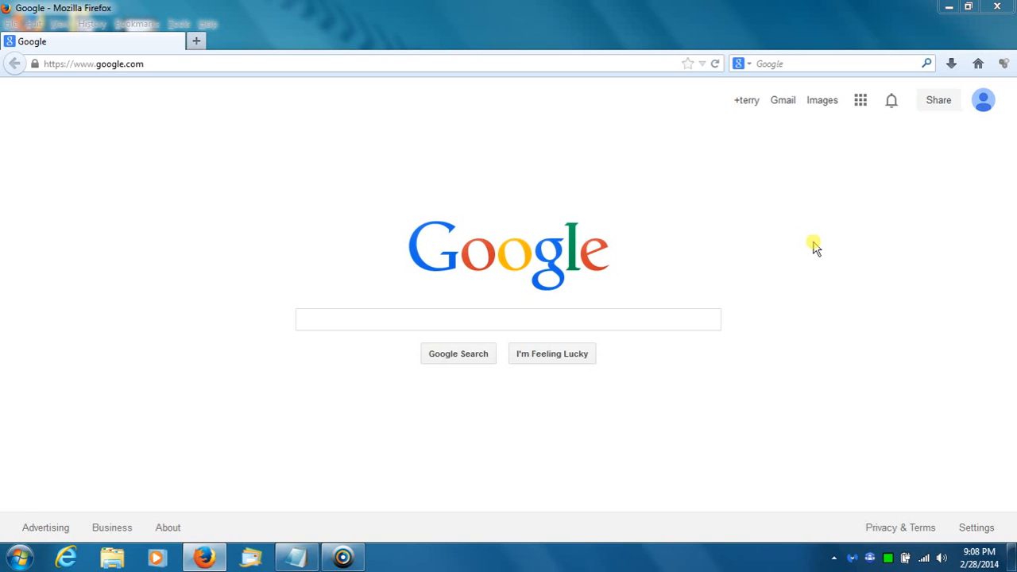
mouse_move(459, 174)
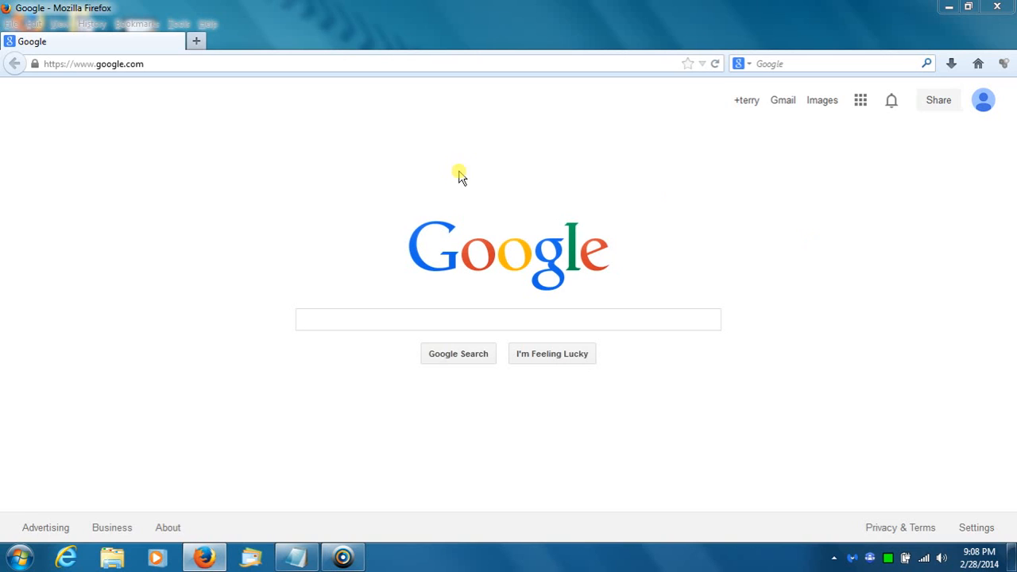
mouse_move(348, 251)
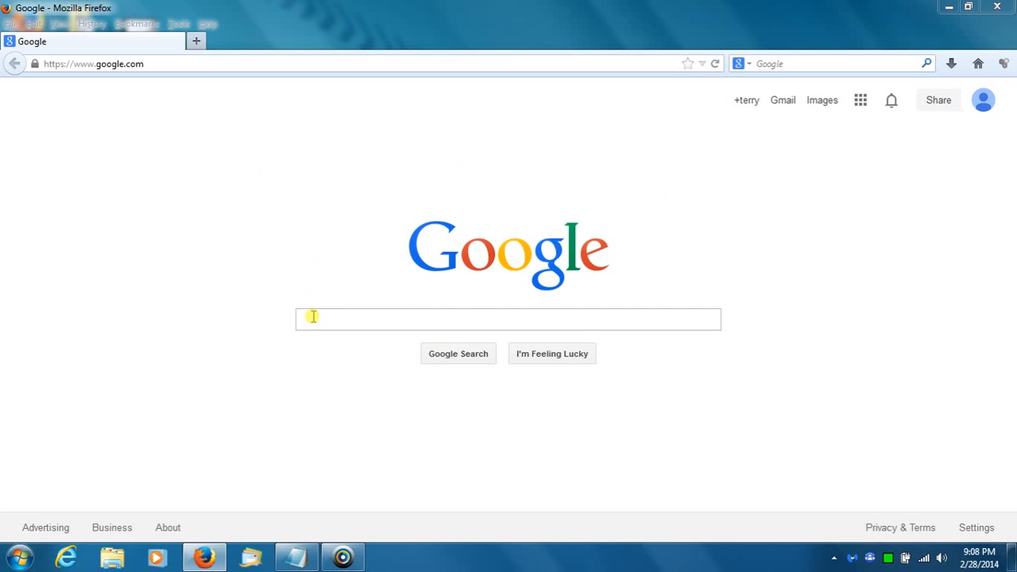
mouse_move(318, 210)
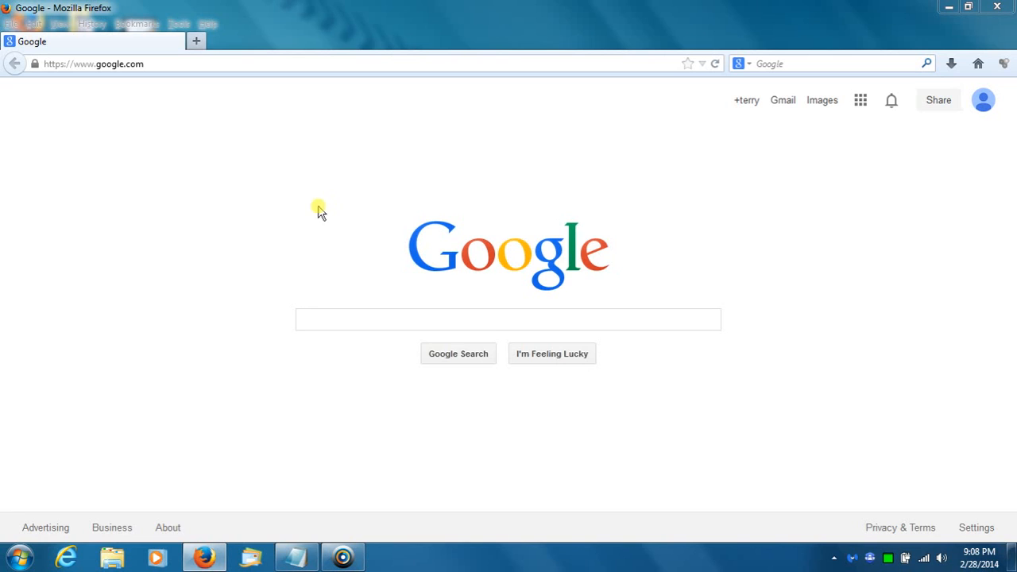
mouse_move(263, 208)
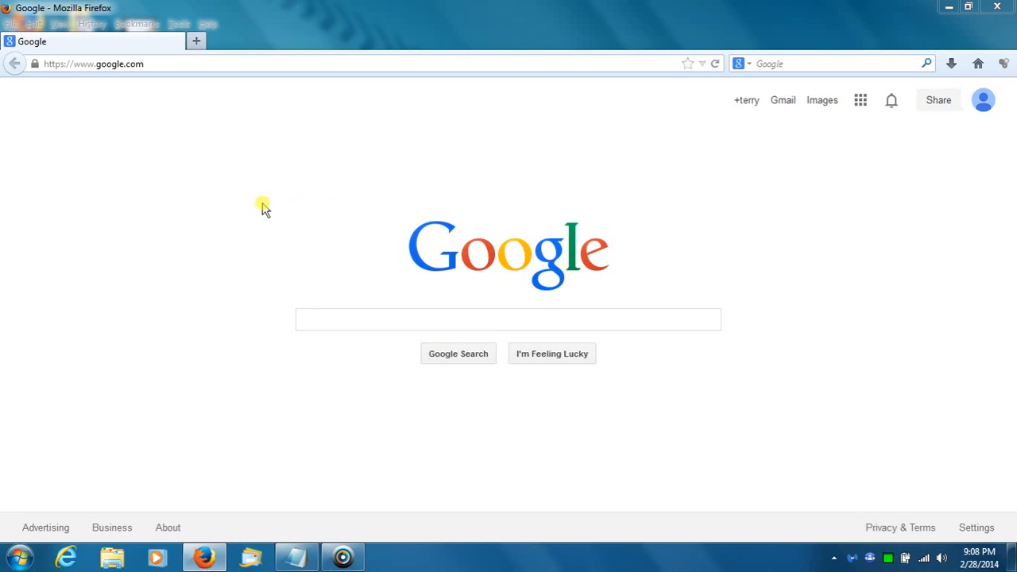
mouse_move(340, 213)
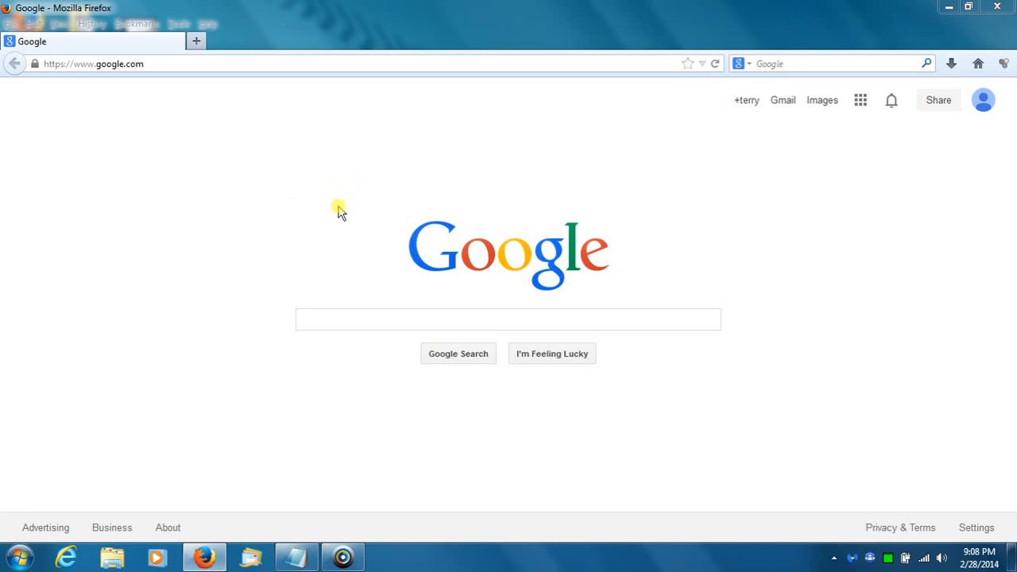
mouse_move(419, 212)
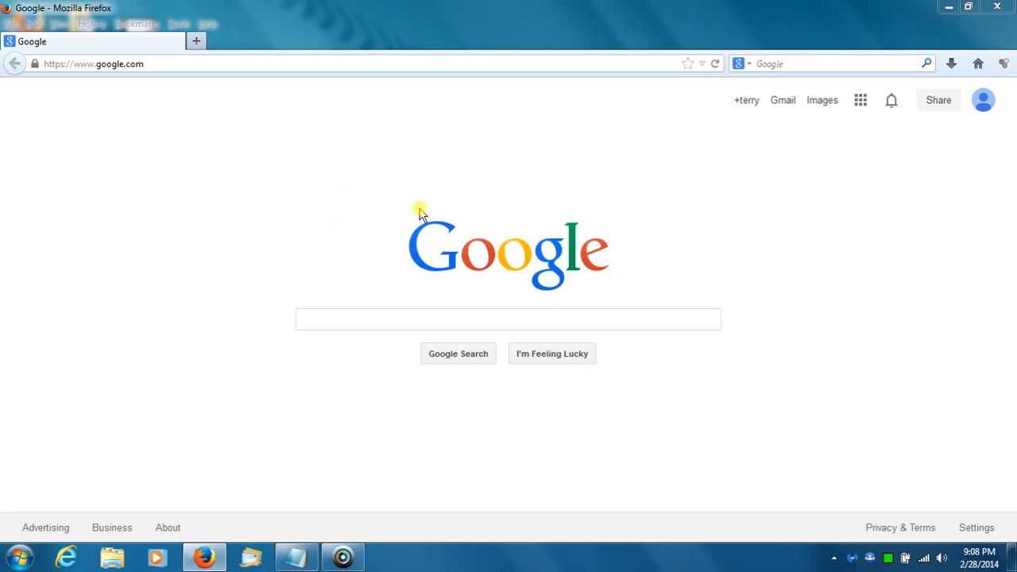
mouse_move(494, 276)
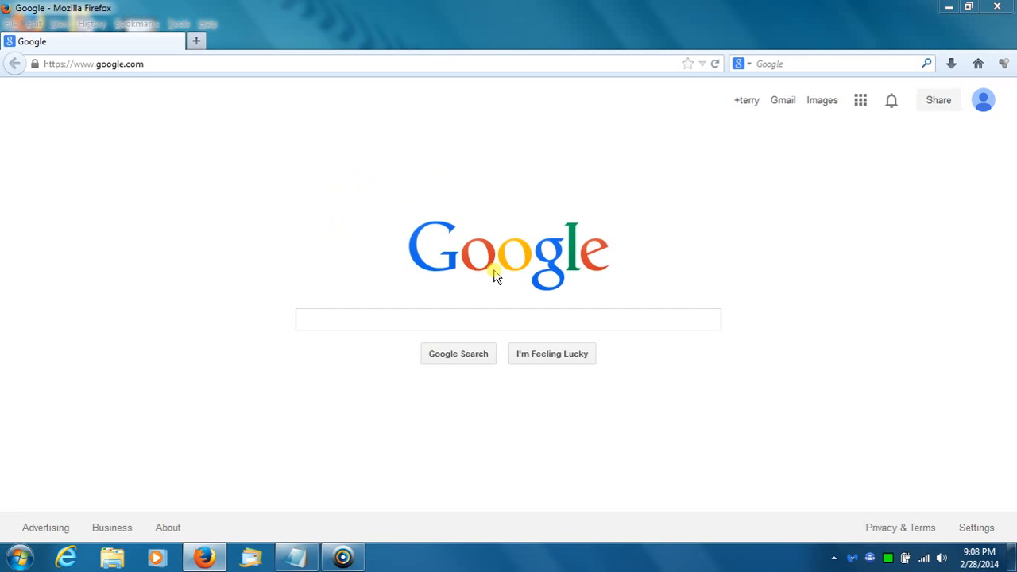
mouse_move(411, 248)
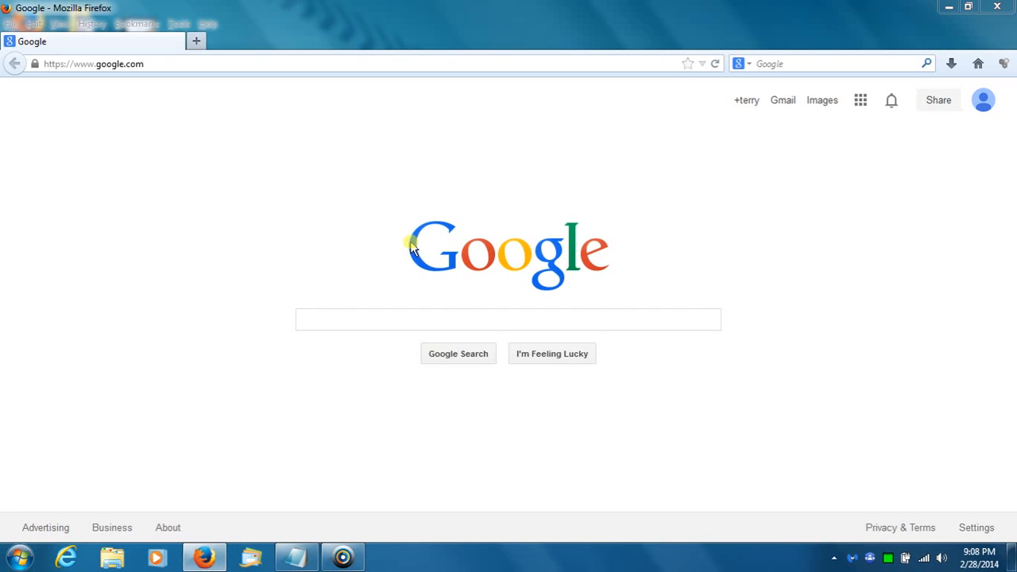
Search Google for 'dog', bringing up results led by the Wikipedia entry and Dog knowledge panel
left_click(508, 318)
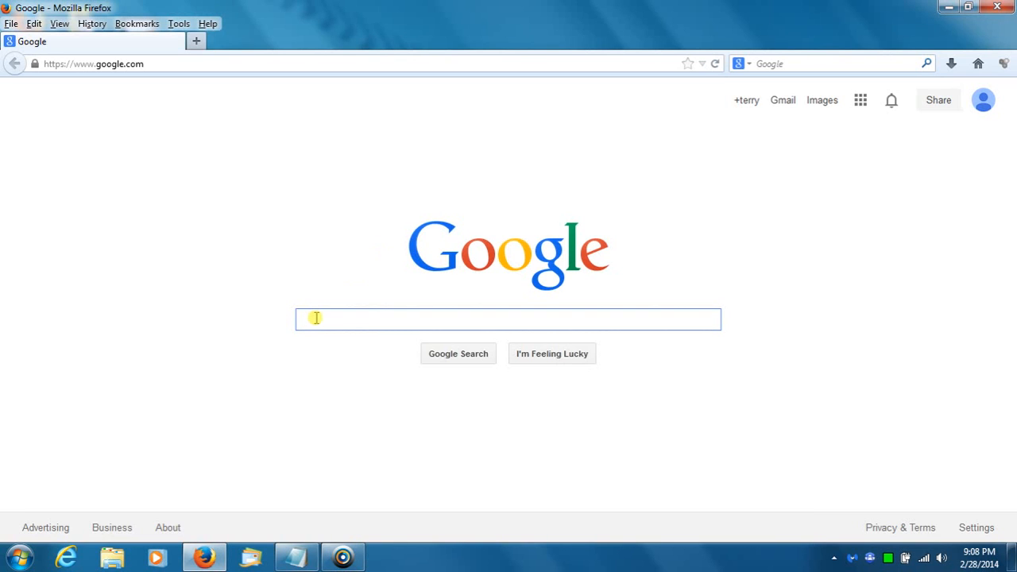
type("d")
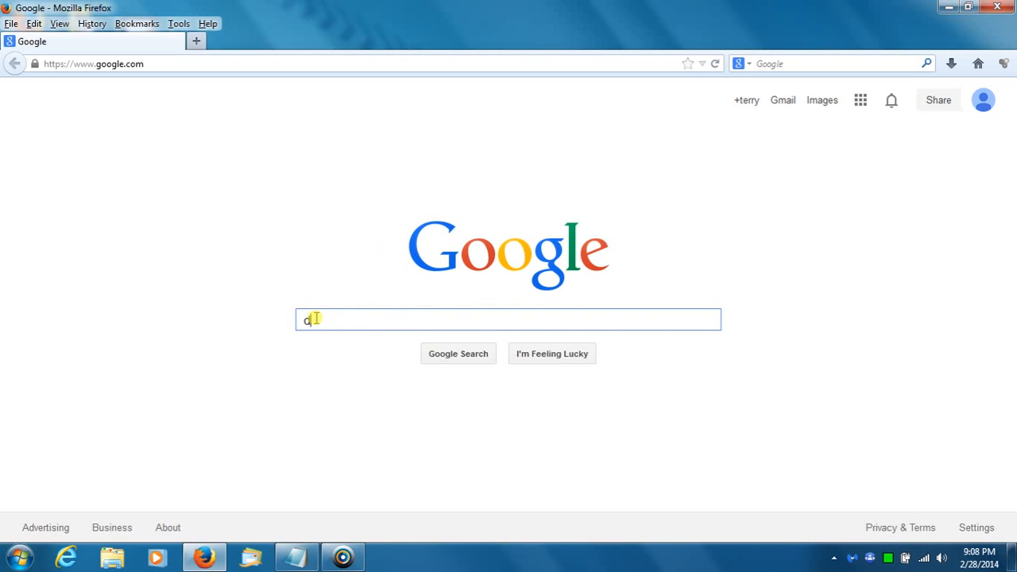
type("og")
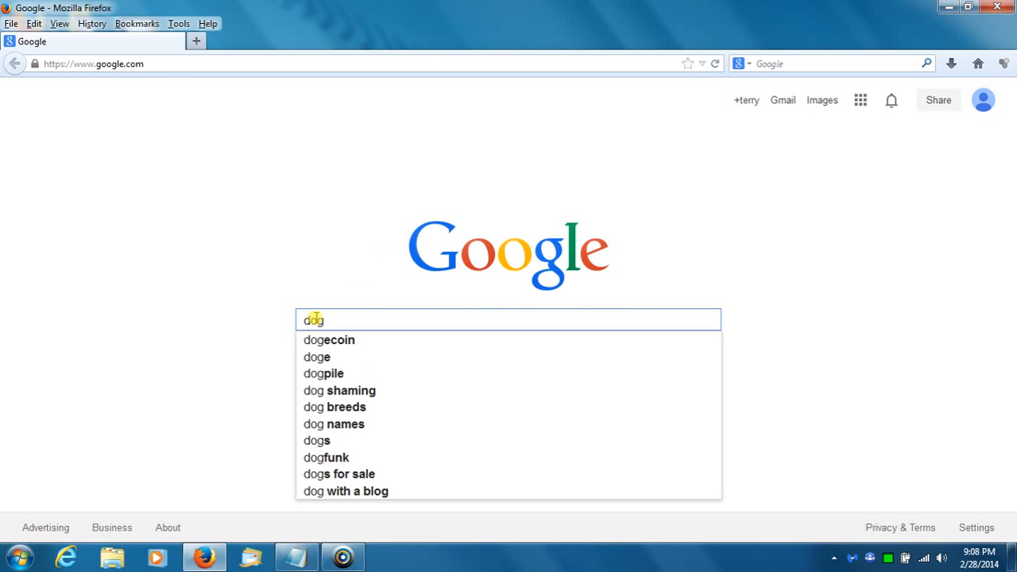
key("Return")
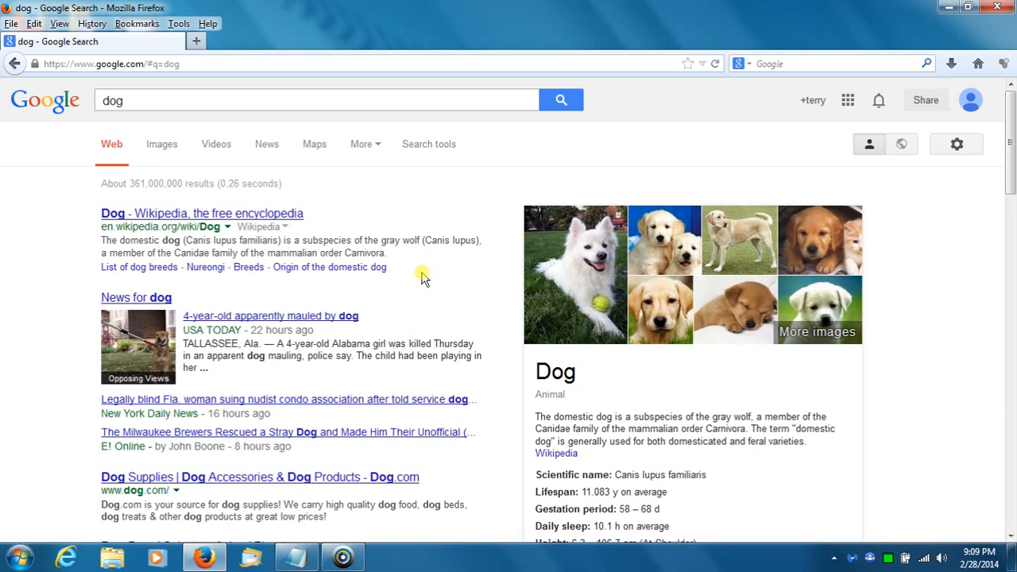
mouse_move(400, 312)
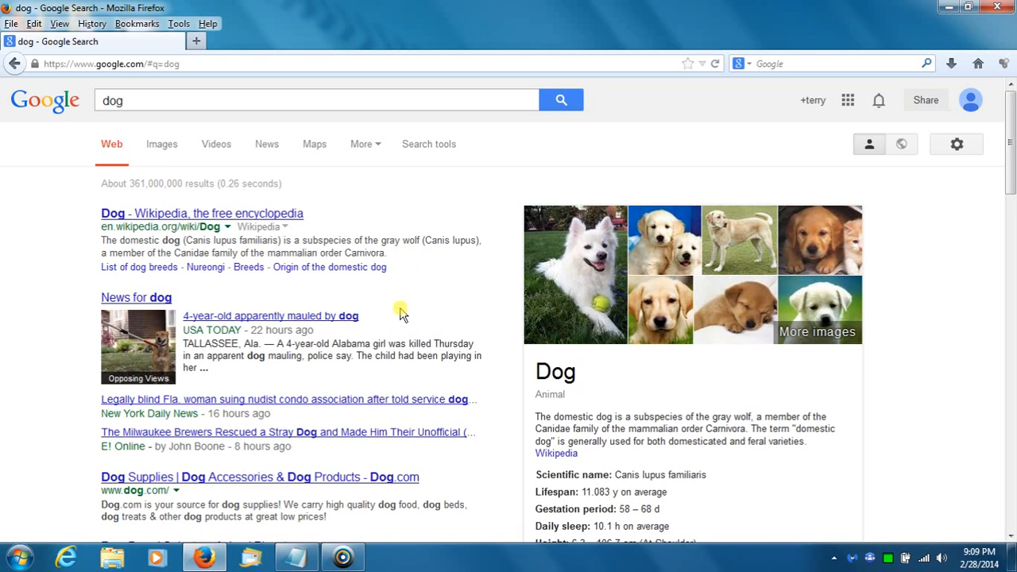
Page the dog results forward through the pager to pages 10 and 14
scroll("down", 3)
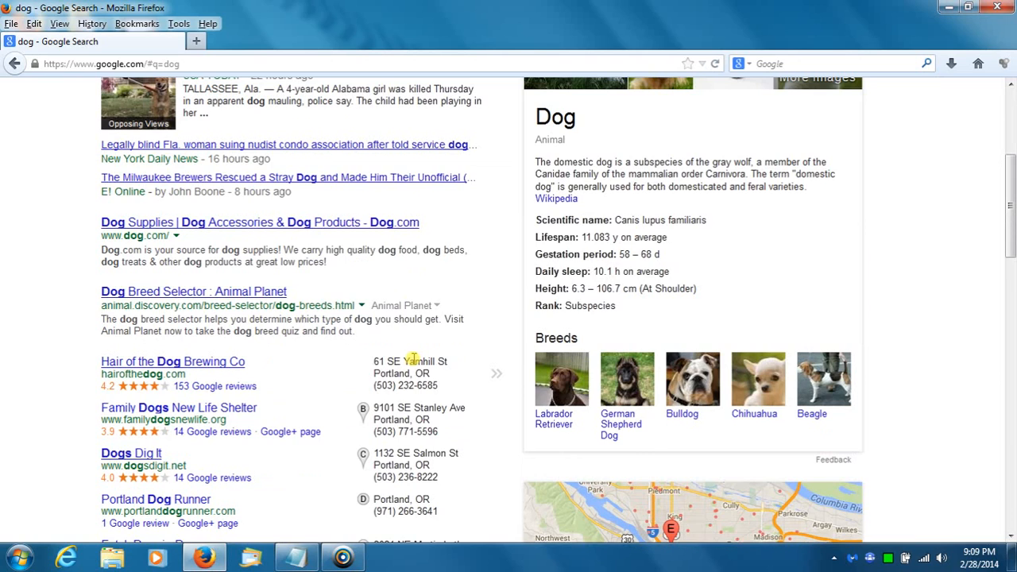
scroll("down", 3)
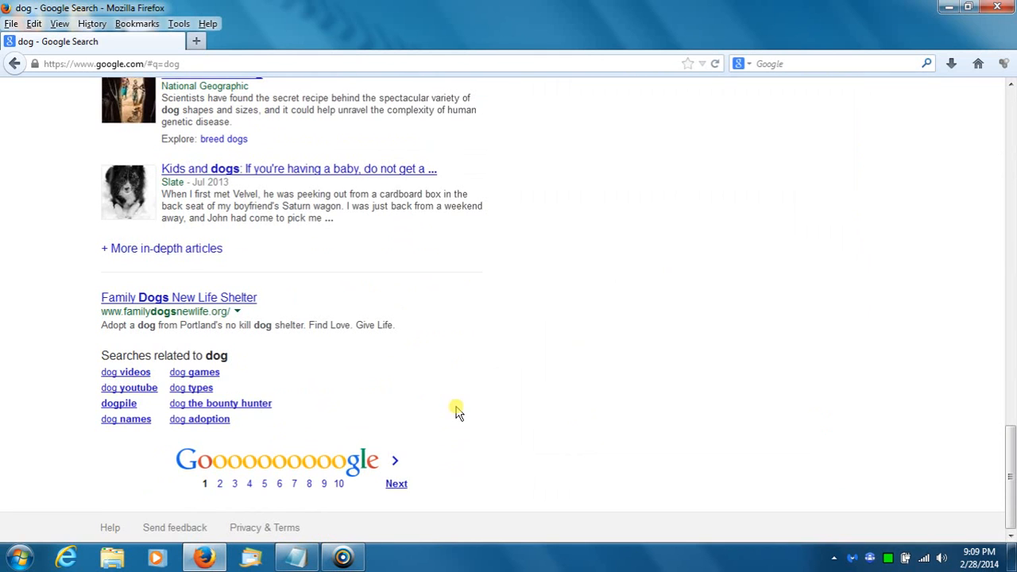
mouse_move(340, 483)
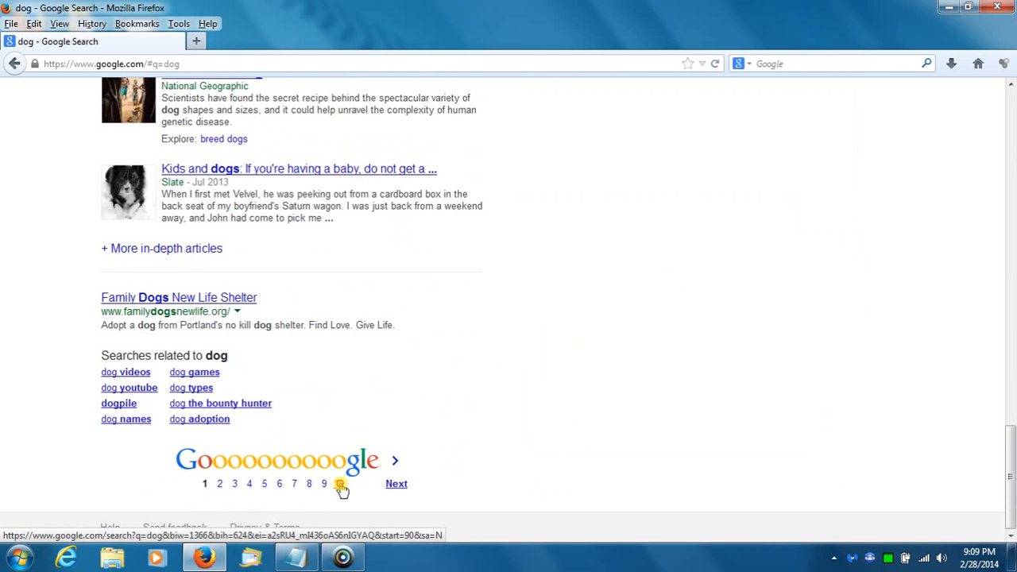
left_click(340, 483)
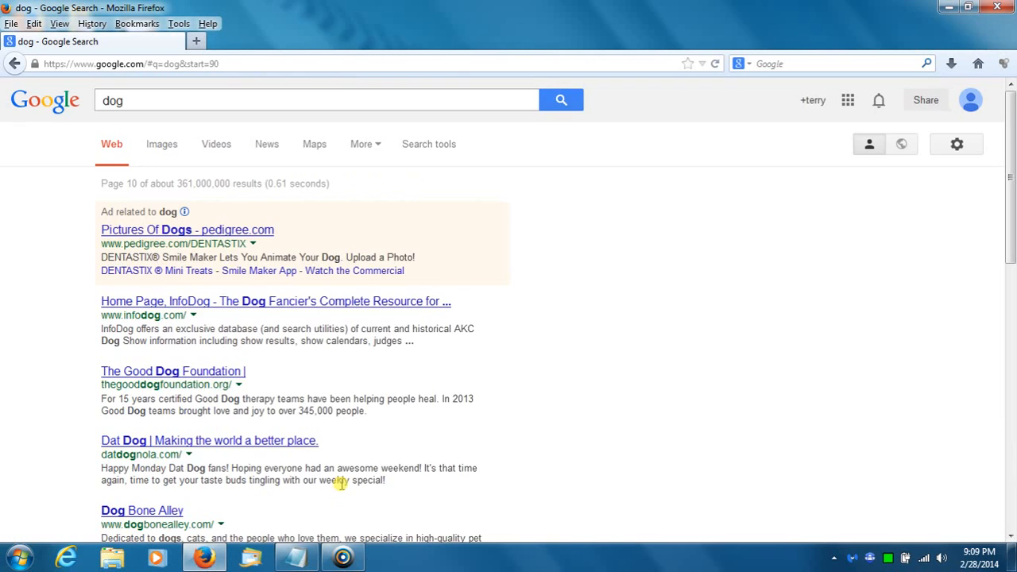
scroll("down", 3)
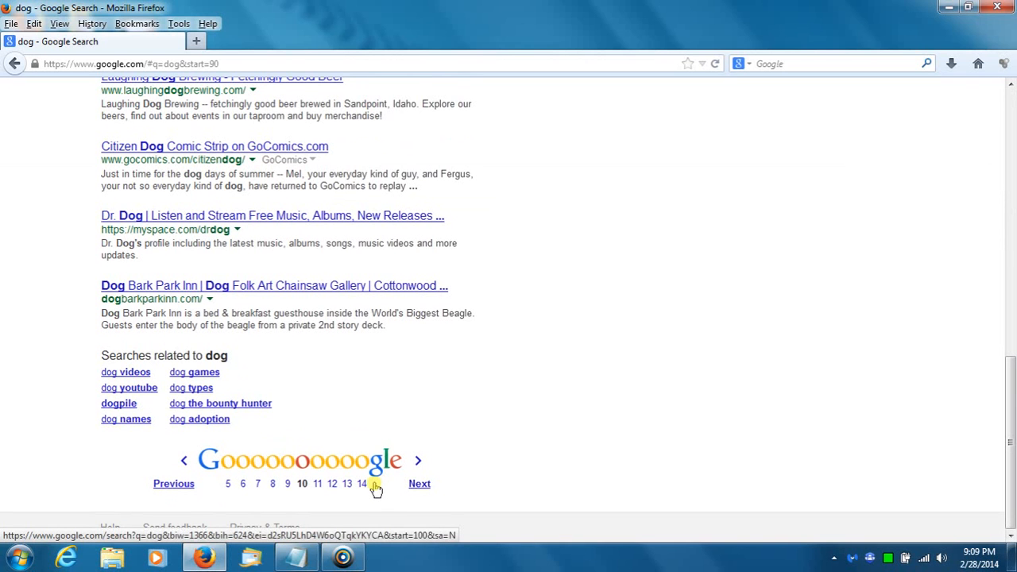
left_click(362, 483)
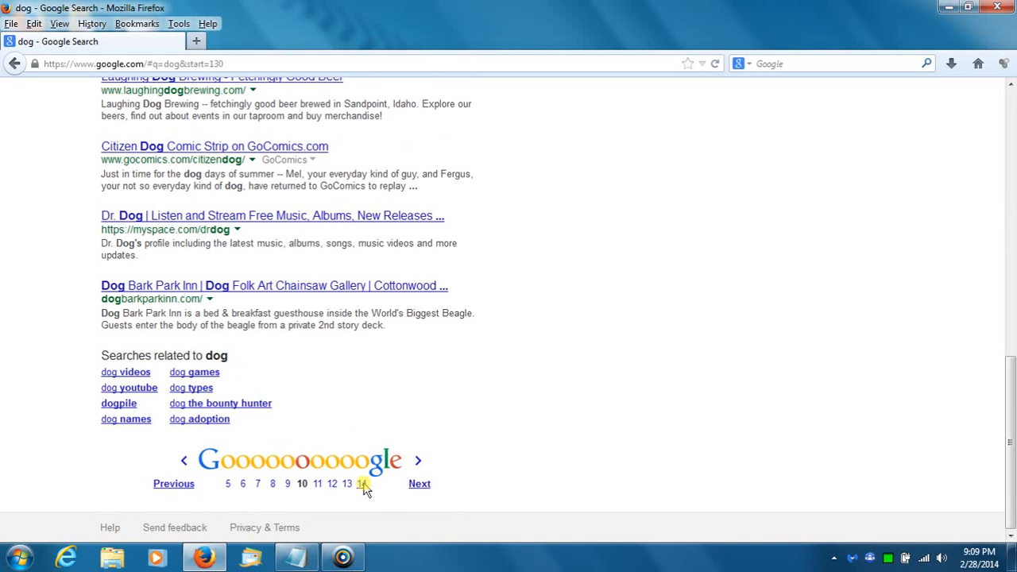
left_click(362, 483)
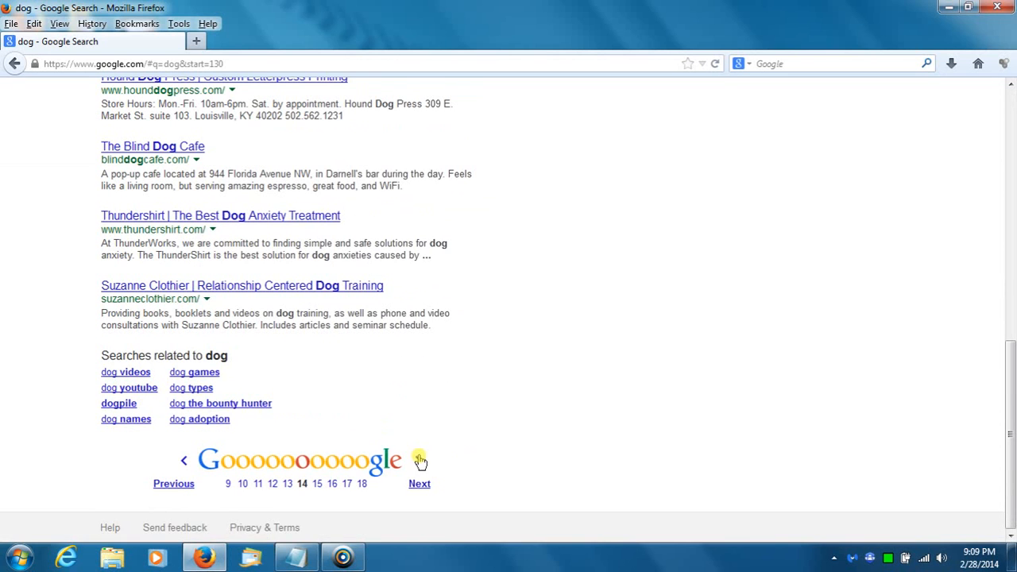
Continue paging ahead via page 18 until page 22 of the dog results is showing
left_click(362, 483)
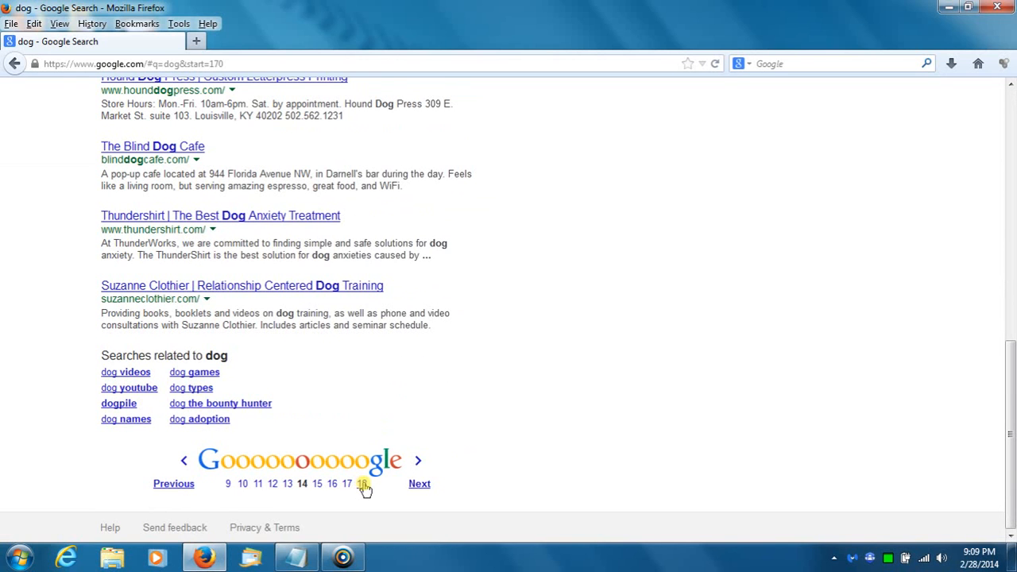
left_click(362, 482)
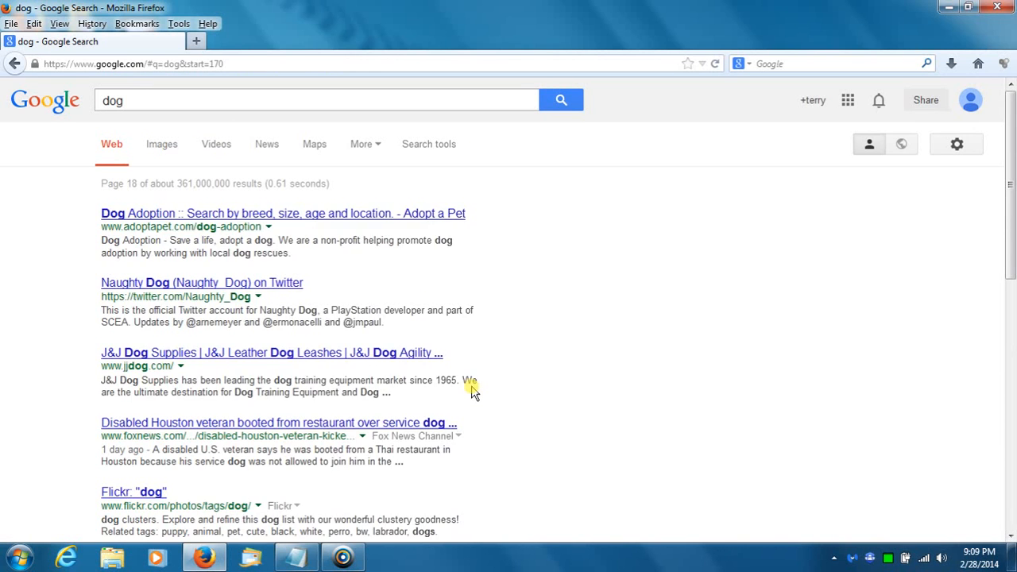
scroll("down", 3)
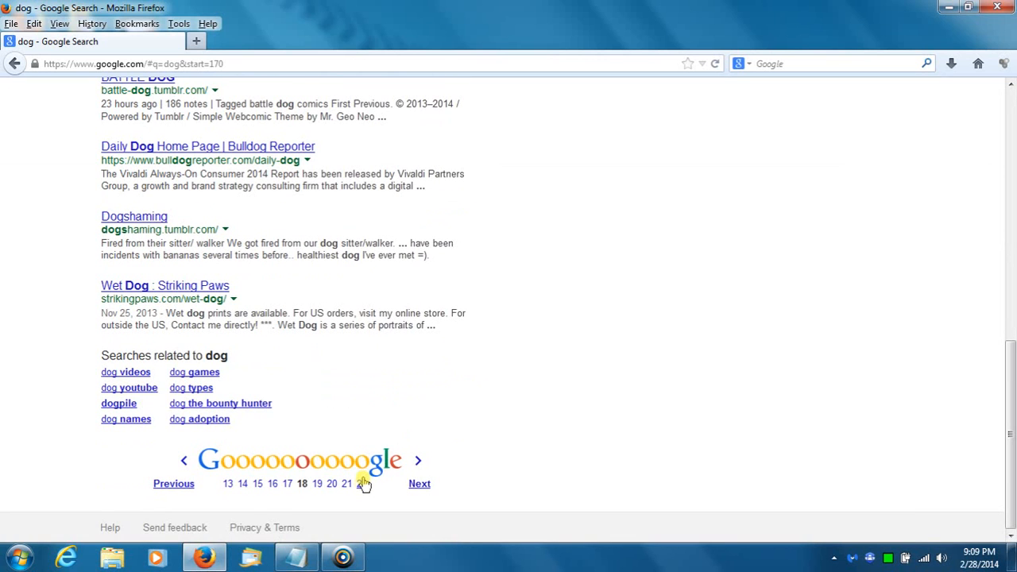
left_click(362, 483)
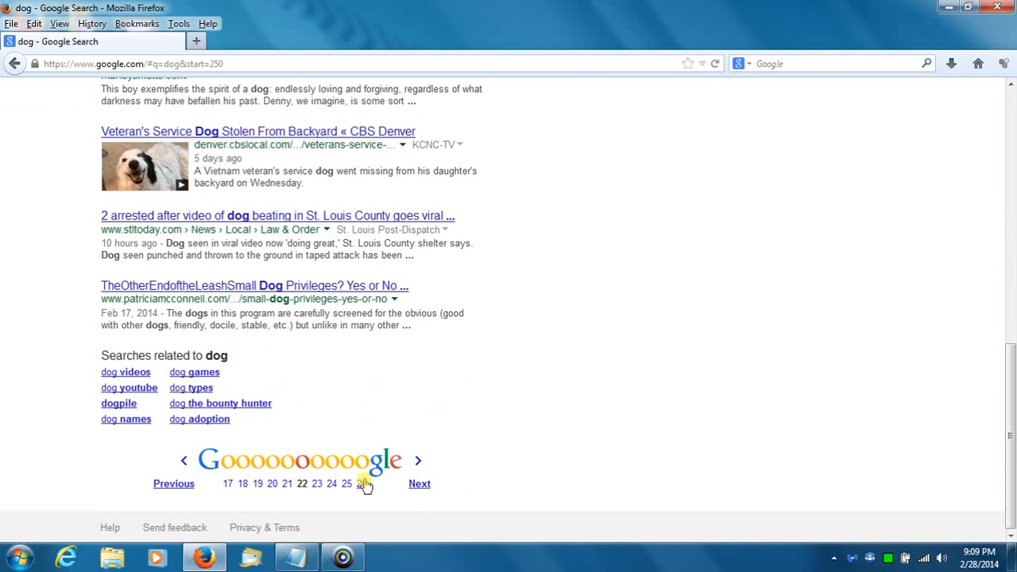
Advance the dog results through page 30 to page 38, which reports about 371 results
scroll("up", 3)
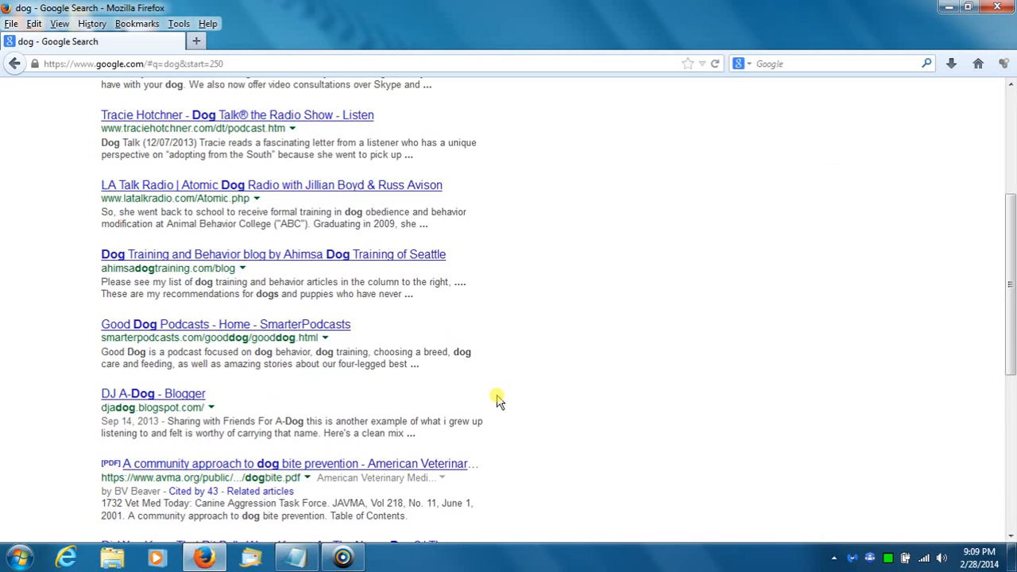
scroll("down", 3)
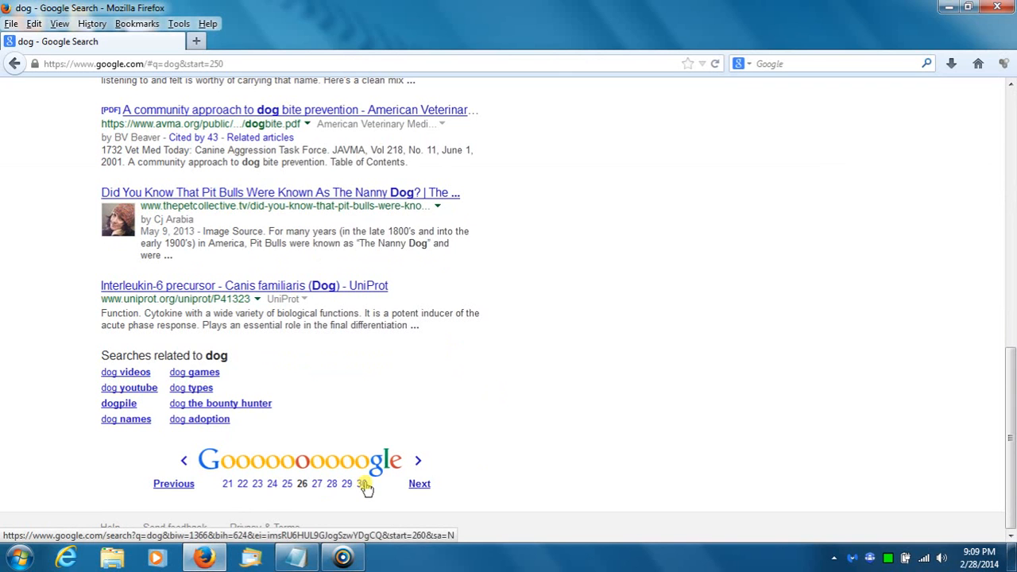
left_click(362, 483)
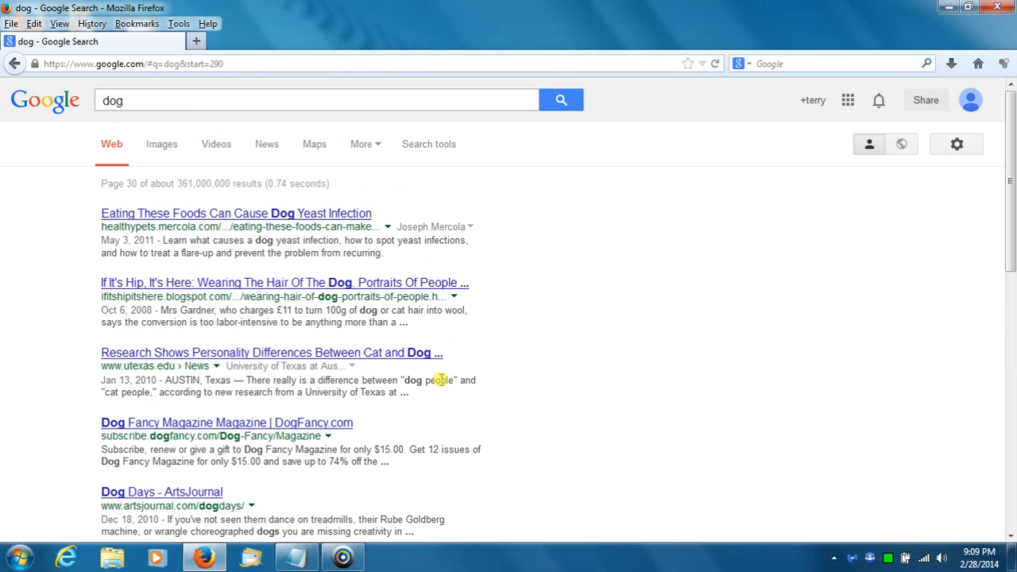
scroll("down", 3)
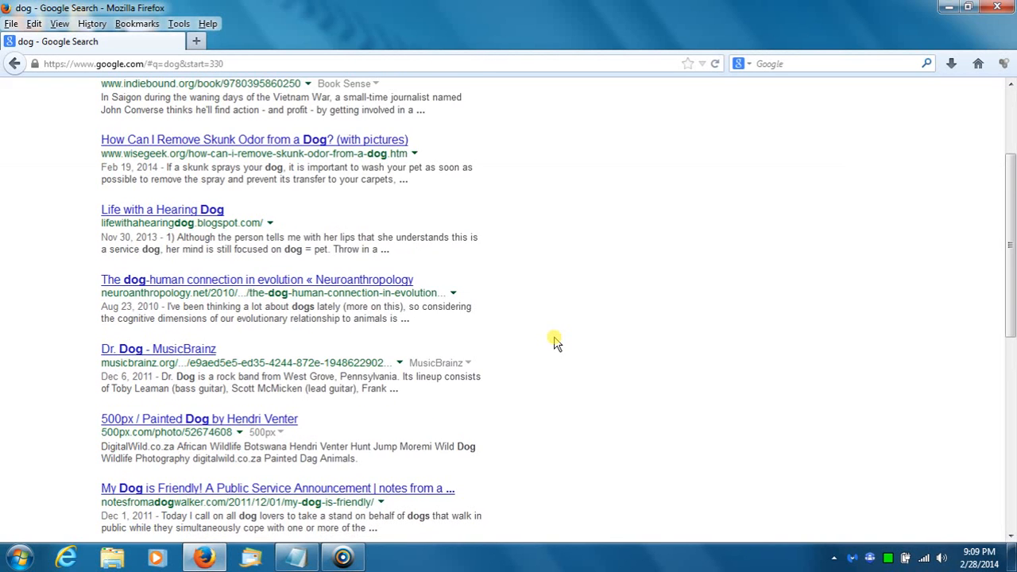
scroll("down", 3)
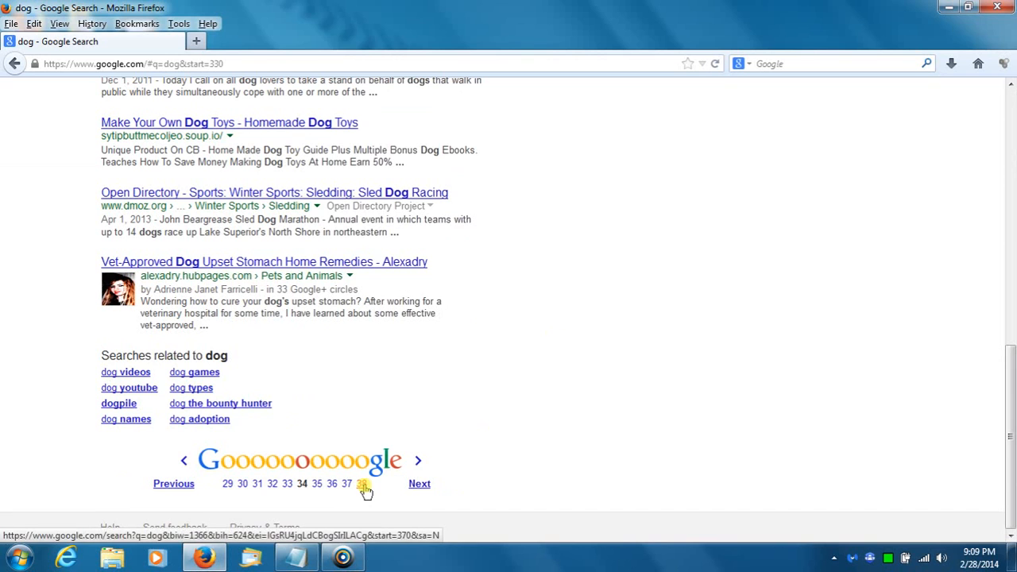
left_click(362, 483)
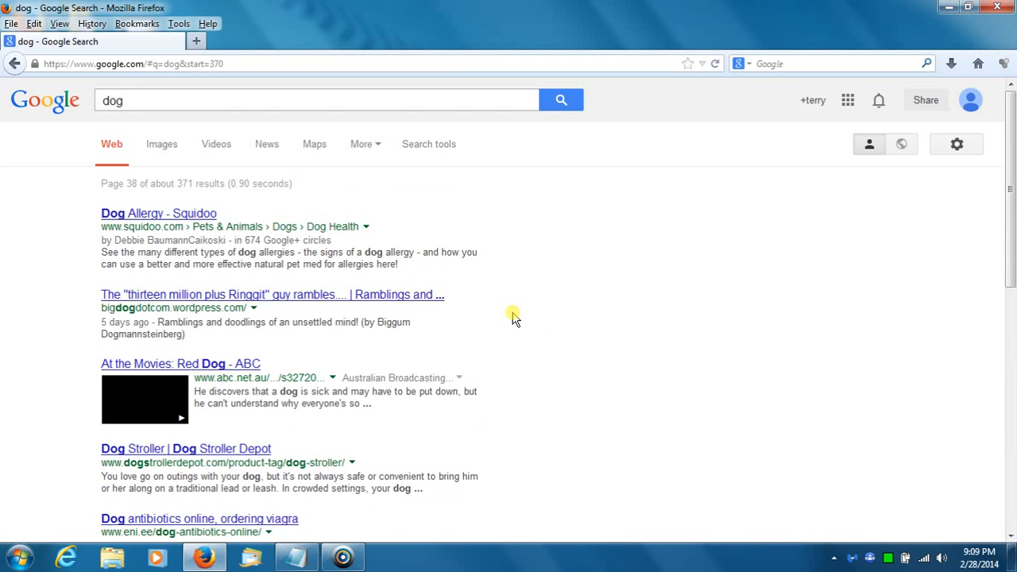
scroll("down", 3)
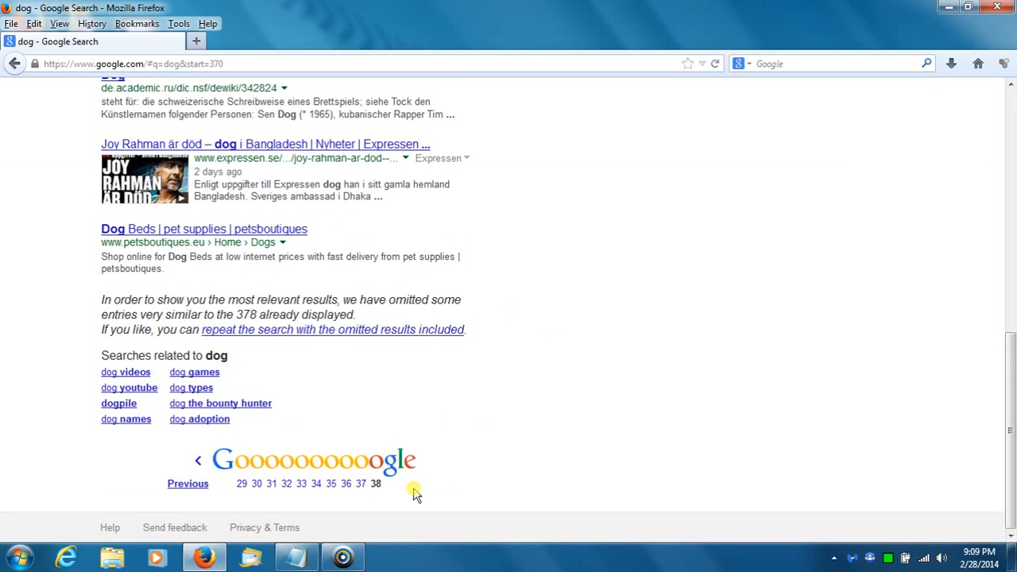
mouse_move(421, 414)
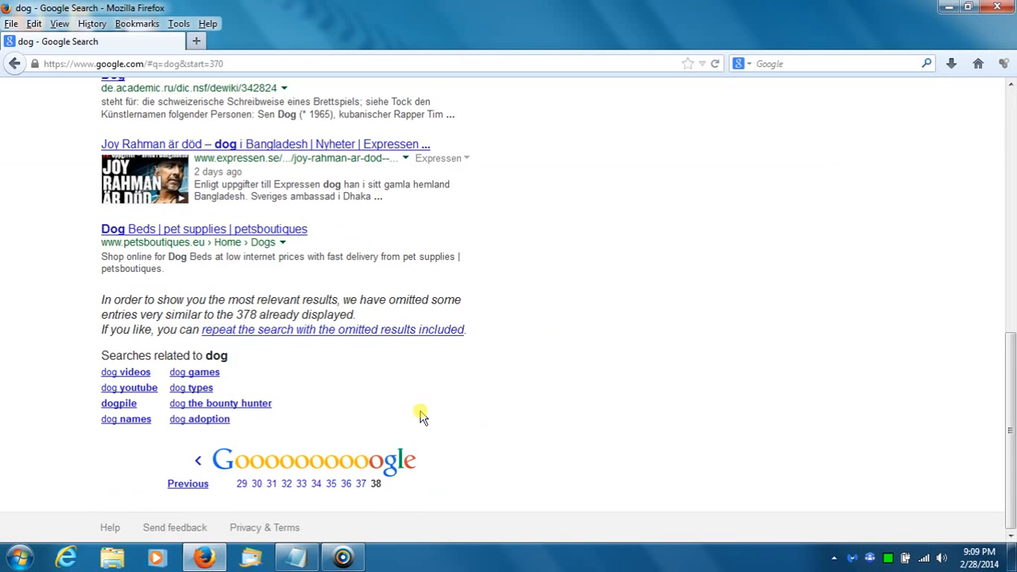
mouse_move(159, 352)
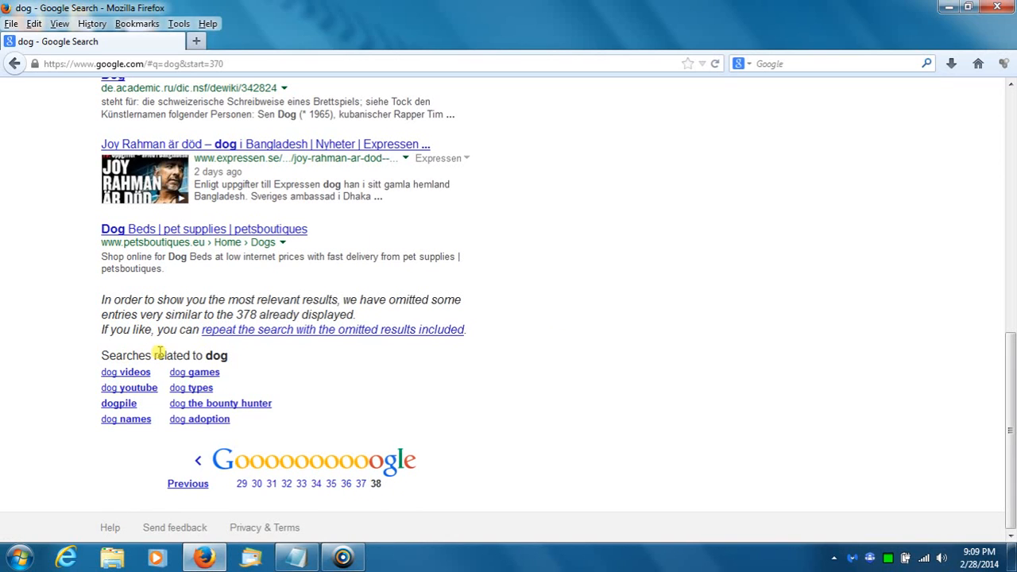
mouse_move(375, 483)
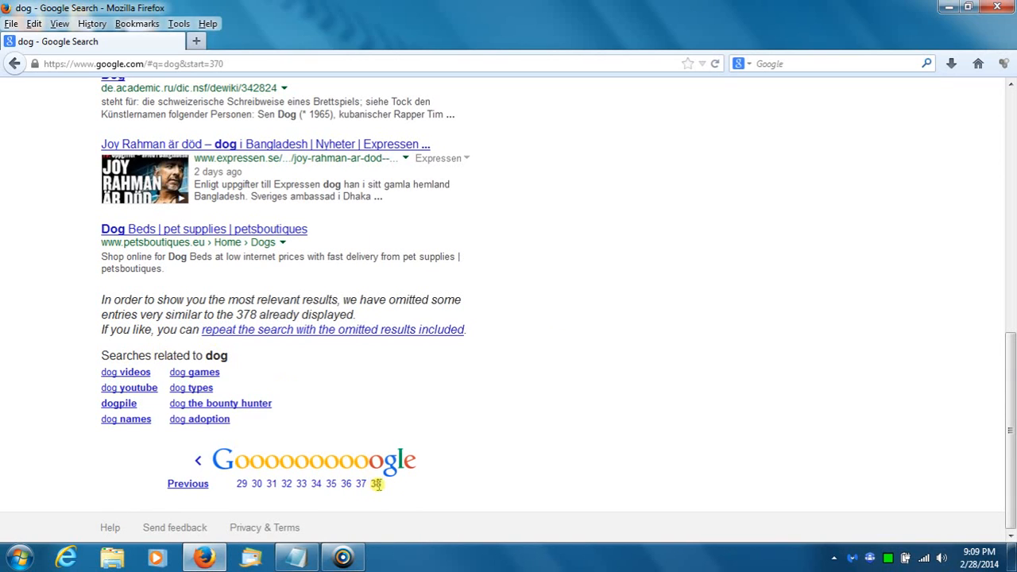
mouse_move(381, 486)
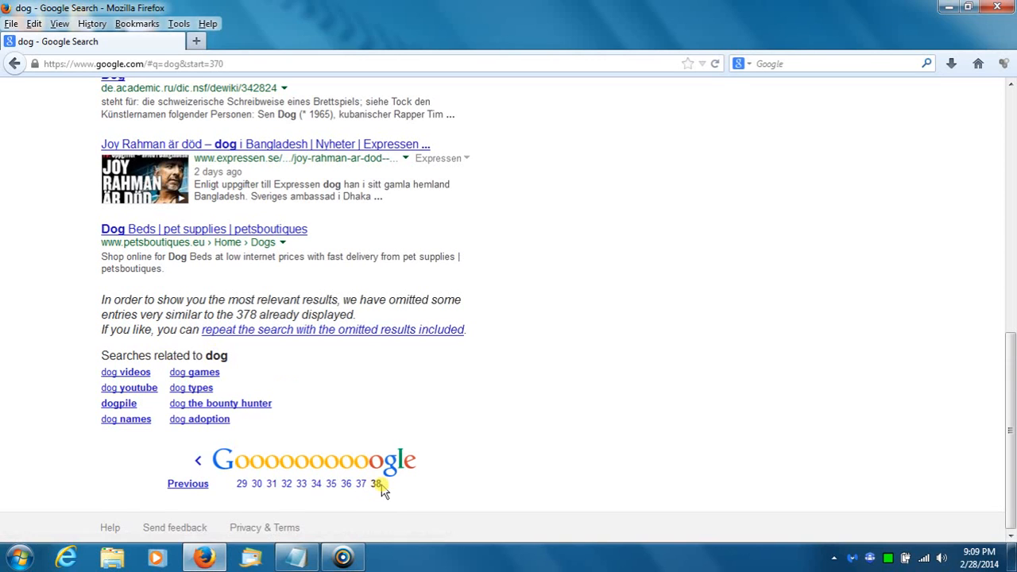
mouse_move(957, 421)
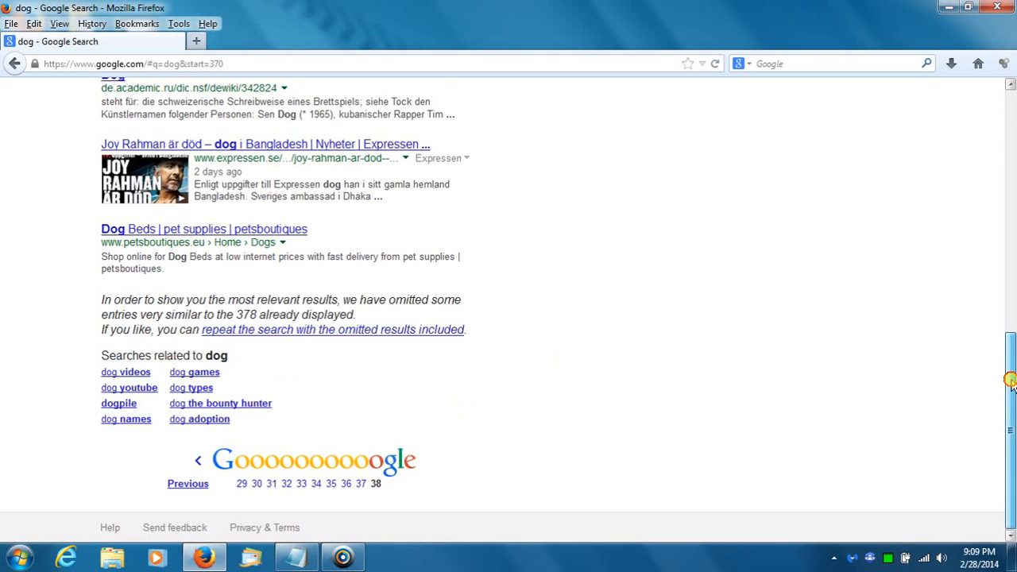
left_click(375, 483)
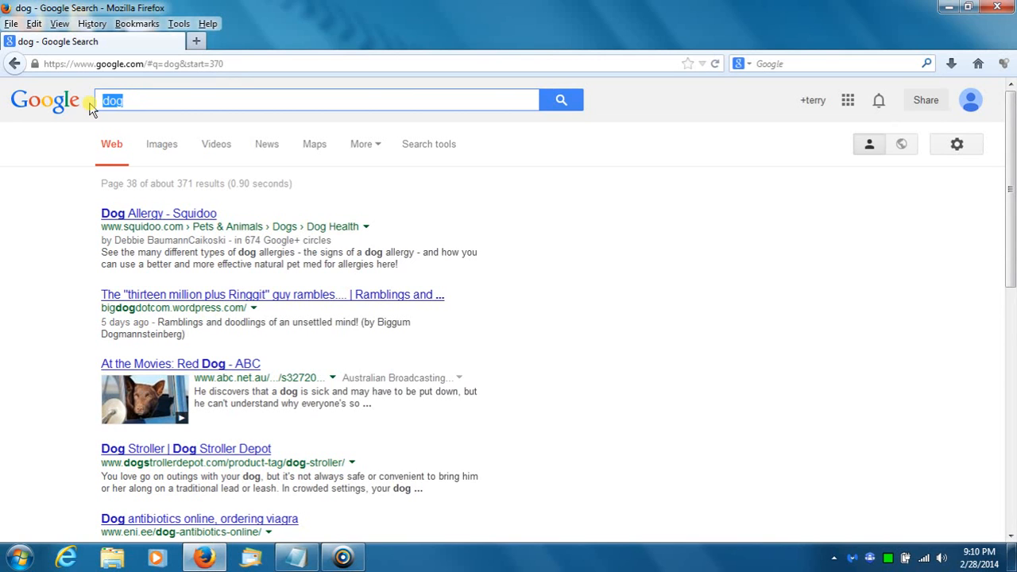
Search Google for 'cat', returning about 518,000,000 results with a Cat knowledge panel
type("cat")
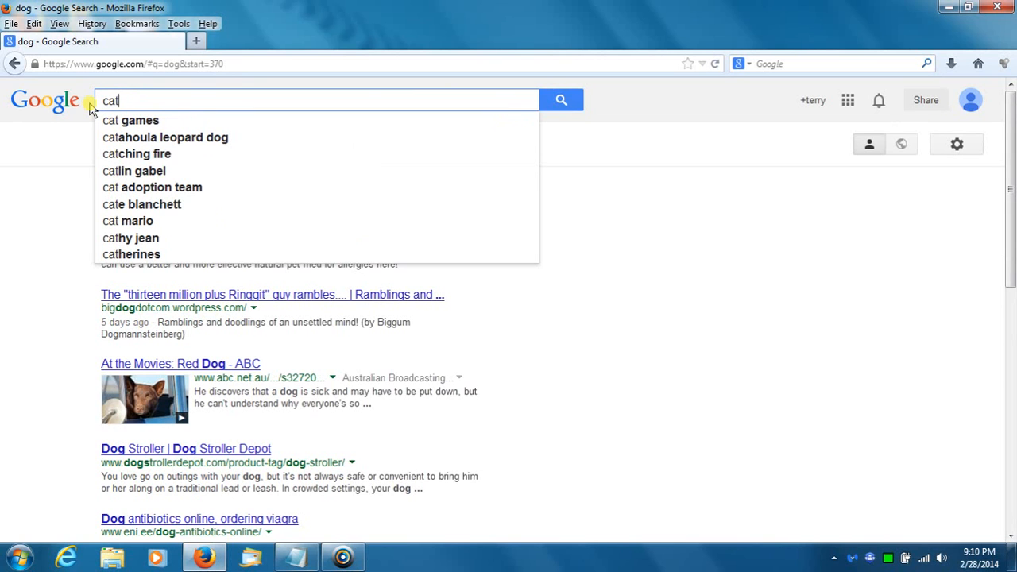
key("Return")
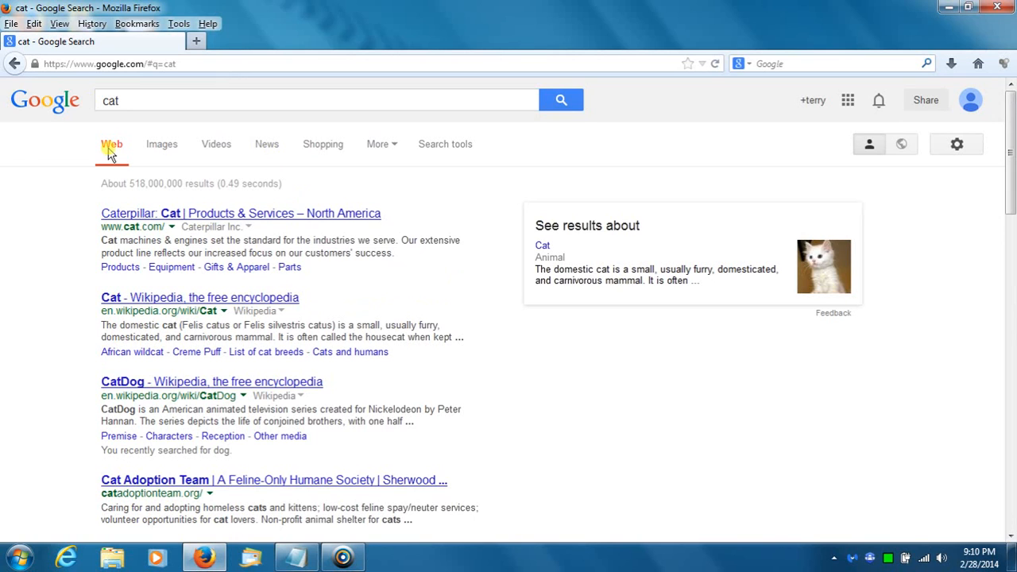
mouse_move(429, 300)
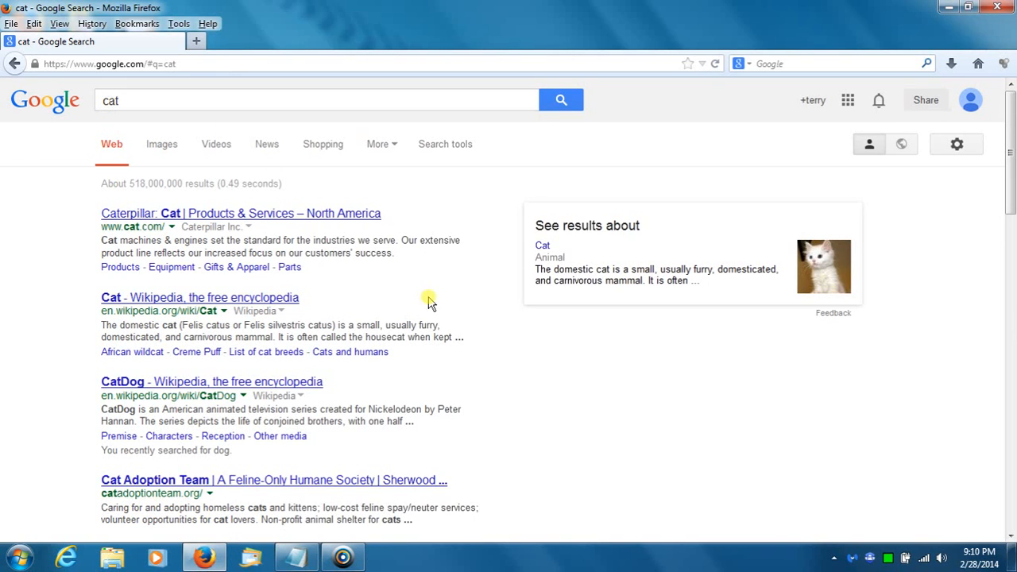
mouse_move(1010, 119)
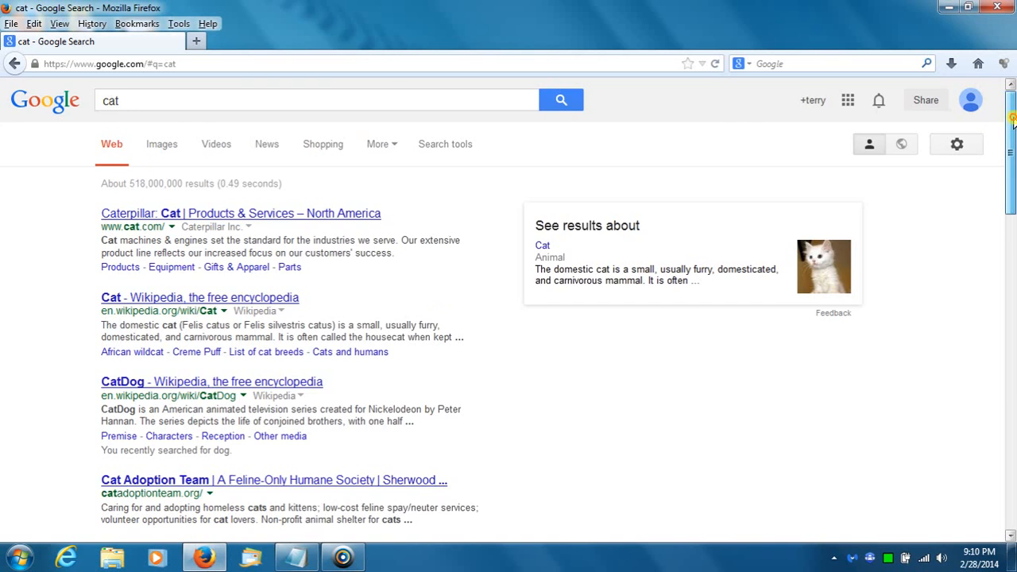
Page the cat results forward through pages 10, 14 and 18
scroll("down", 3)
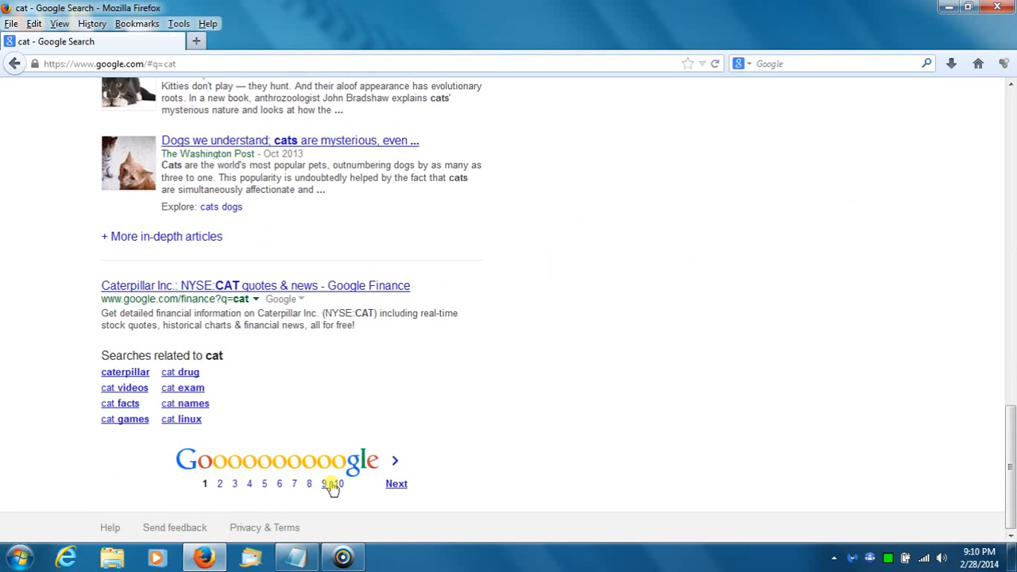
left_click(337, 483)
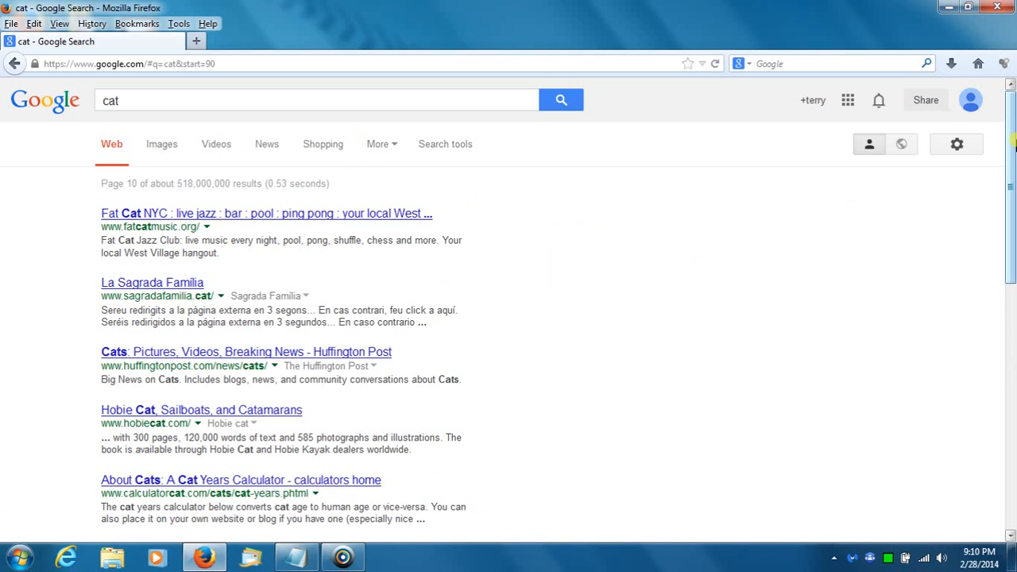
scroll("down", 3)
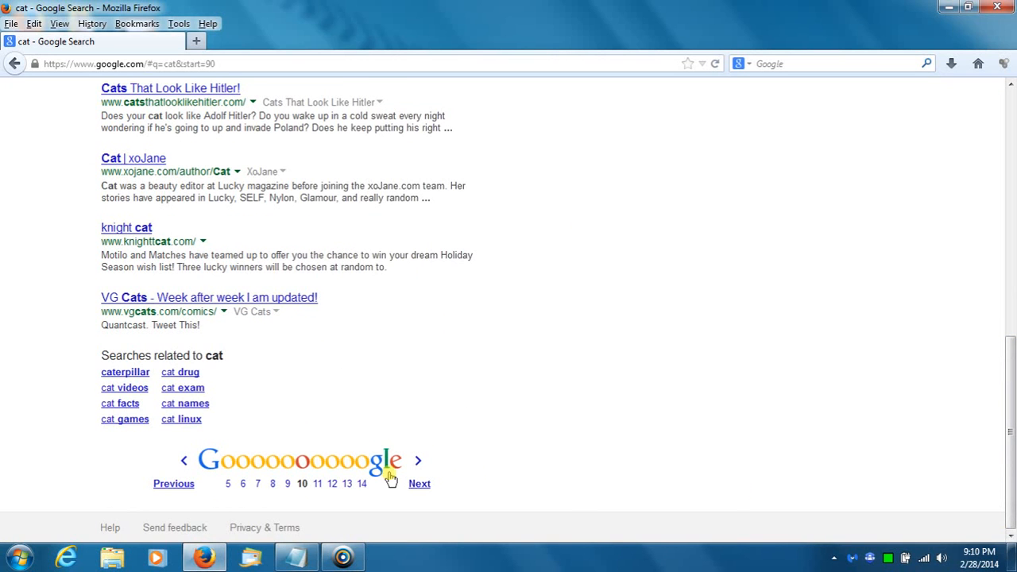
left_click(389, 477)
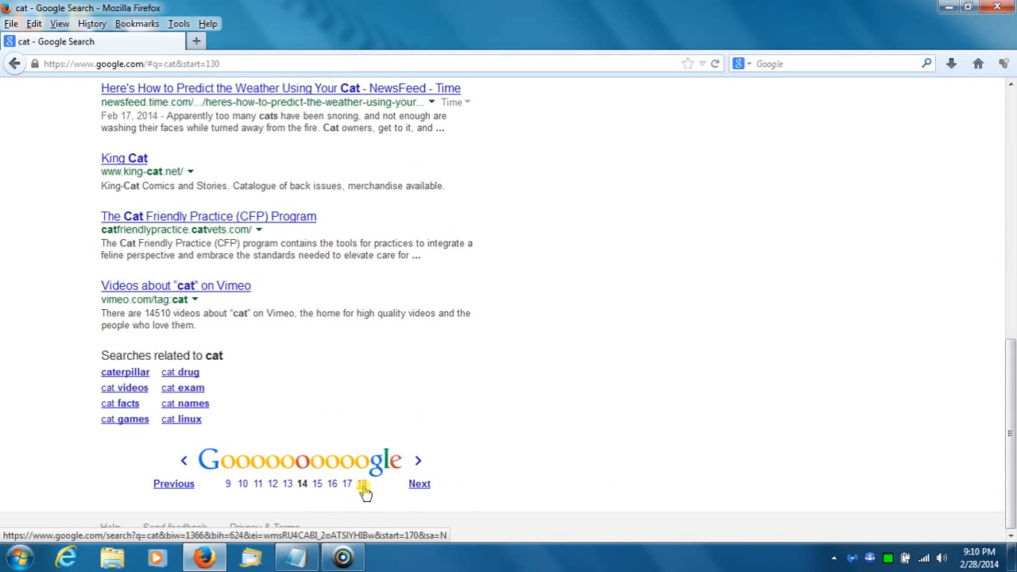
left_click(361, 483)
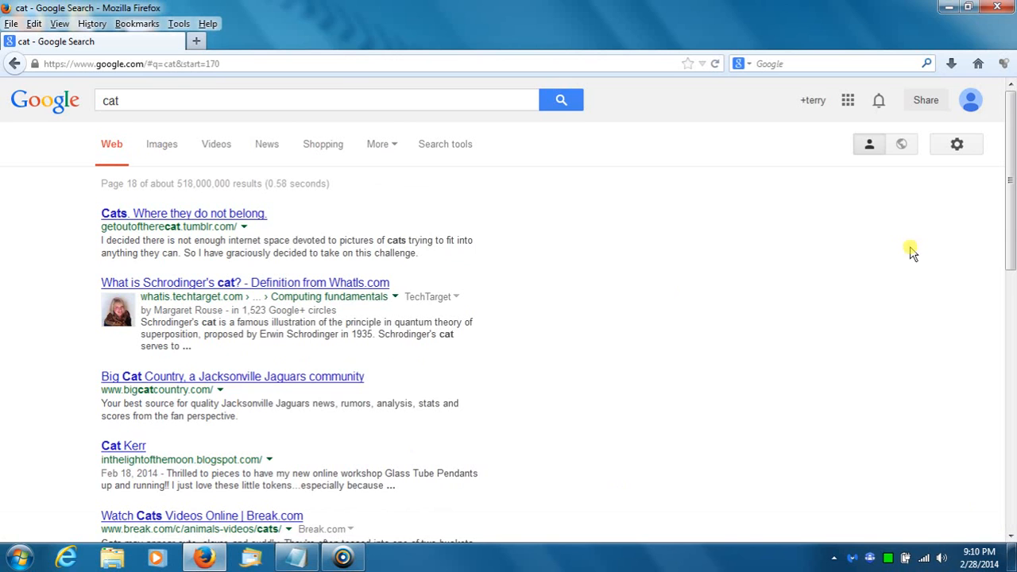
scroll("down", 3)
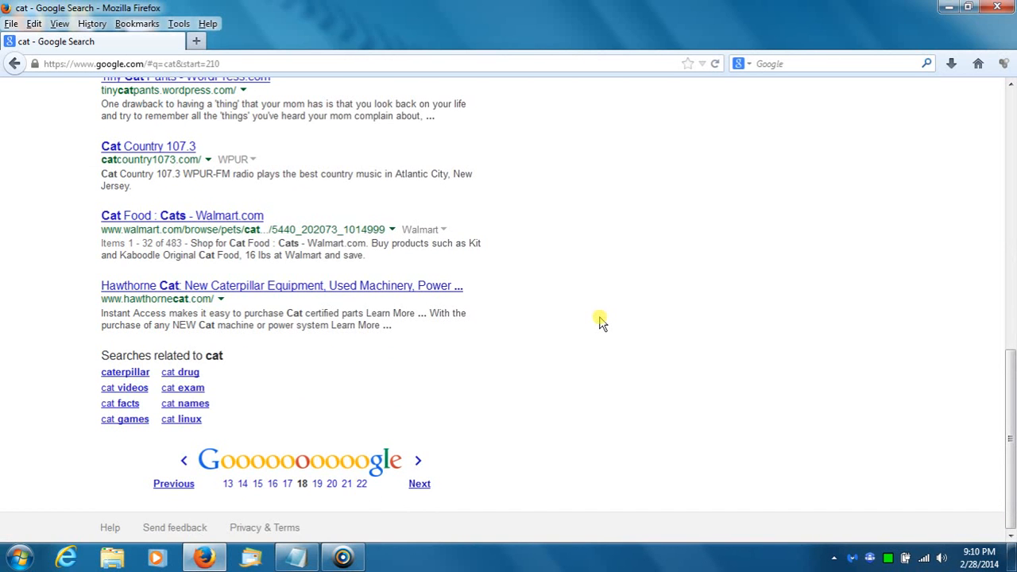
scroll("up", 3)
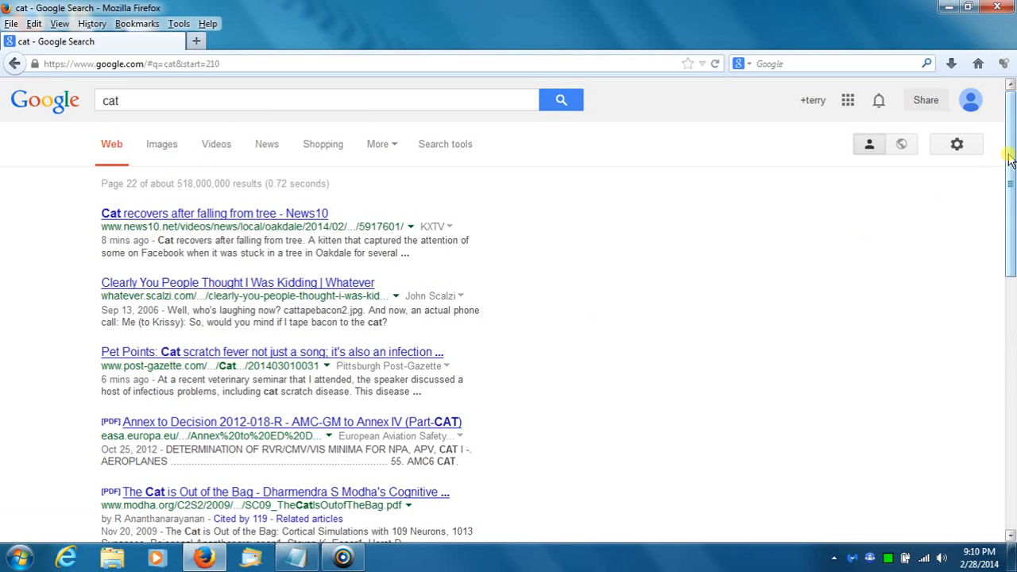
scroll("down", 3)
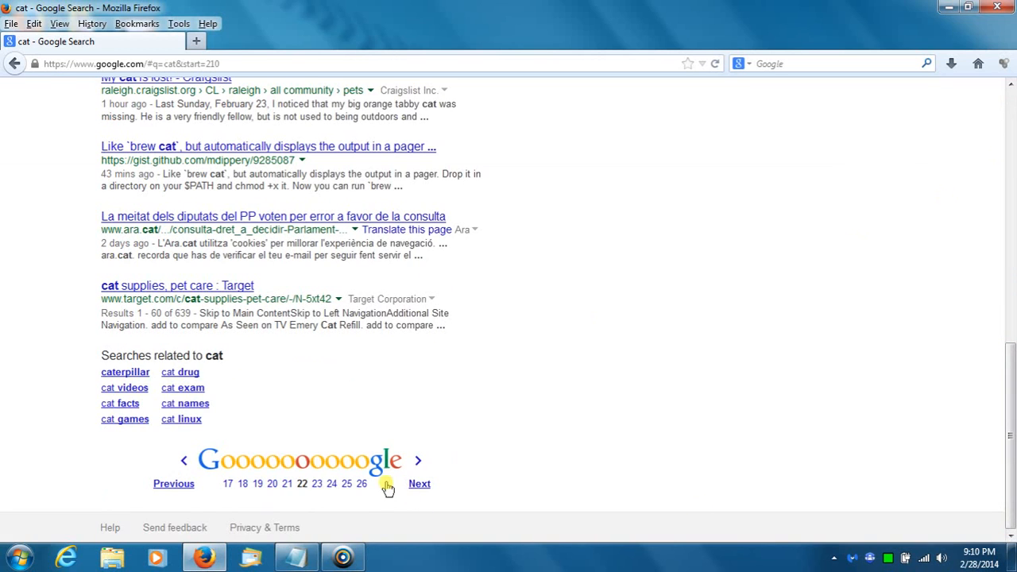
Continue through pages 26 and 30 to final page 33, reporting about 315 results
left_click(362, 483)
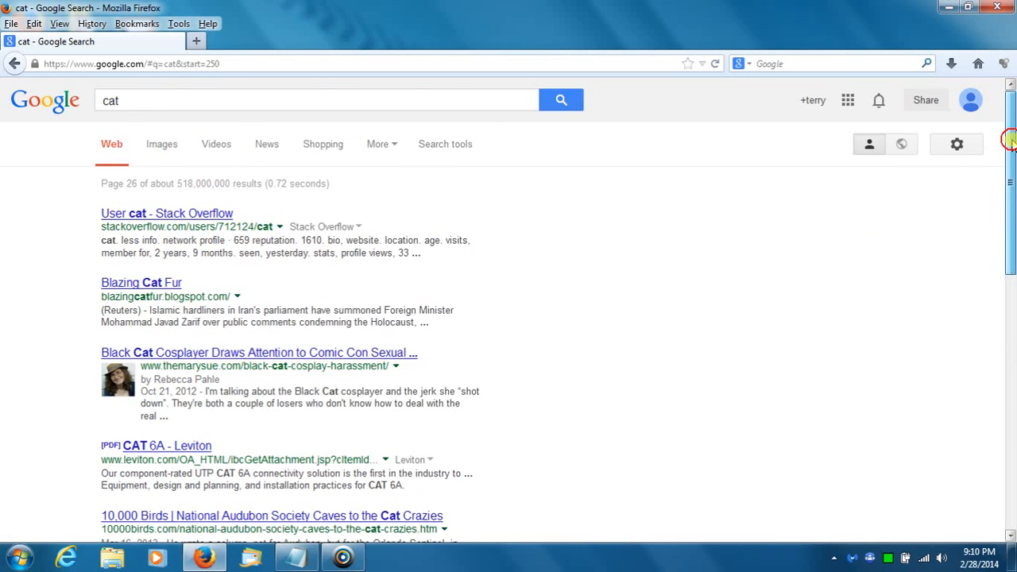
scroll("down", 3)
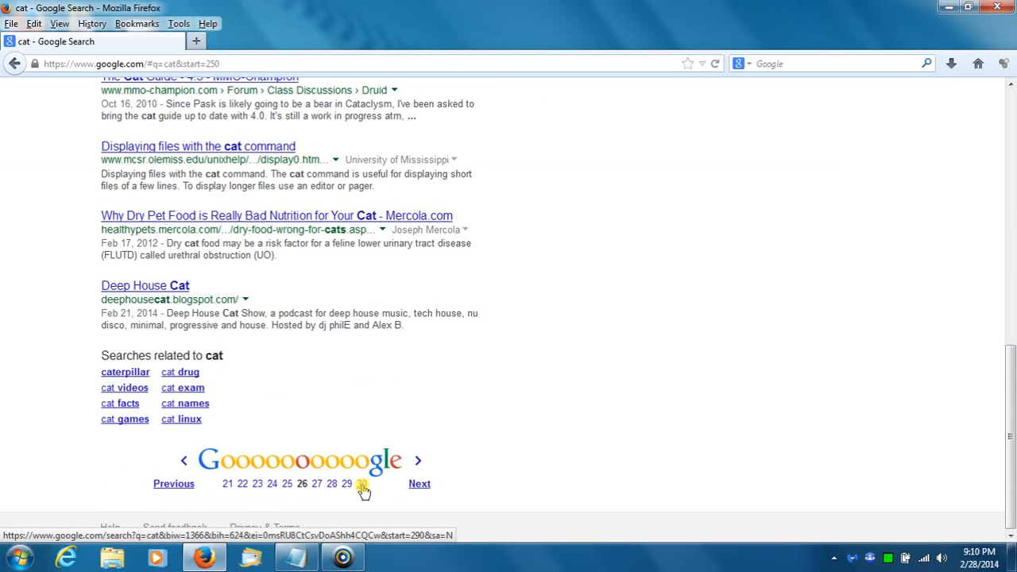
left_click(362, 483)
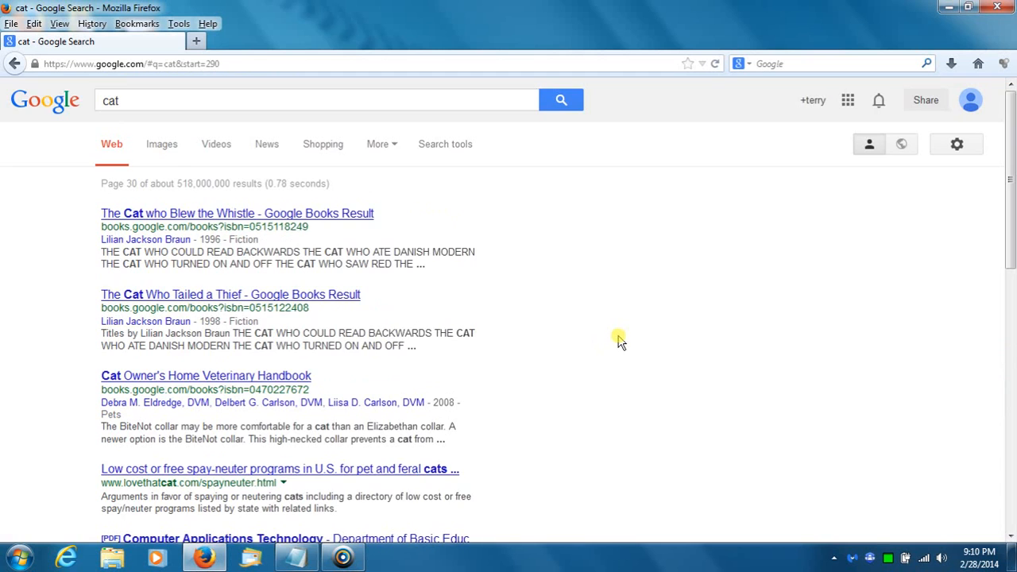
scroll("down", 3)
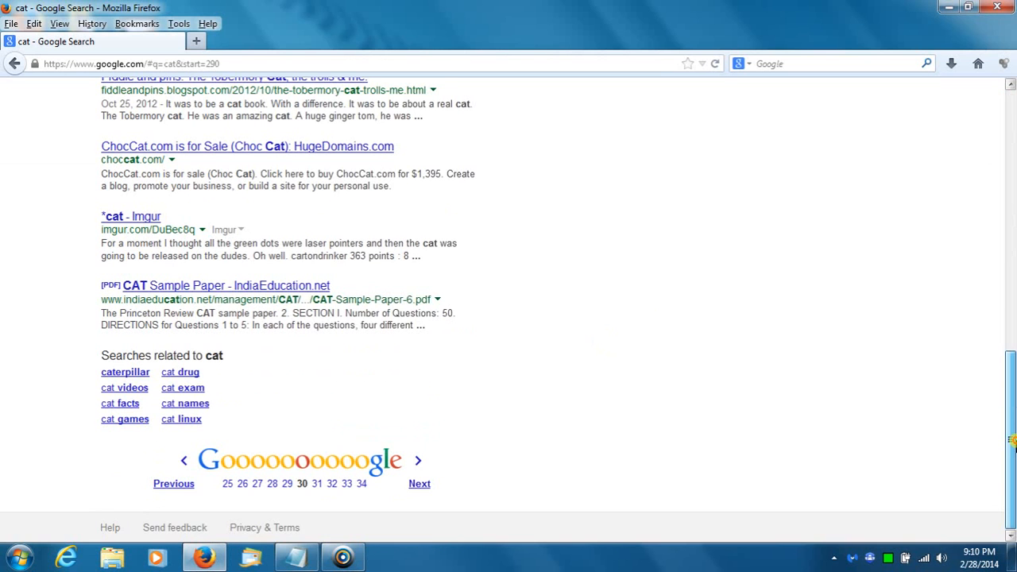
mouse_move(362, 482)
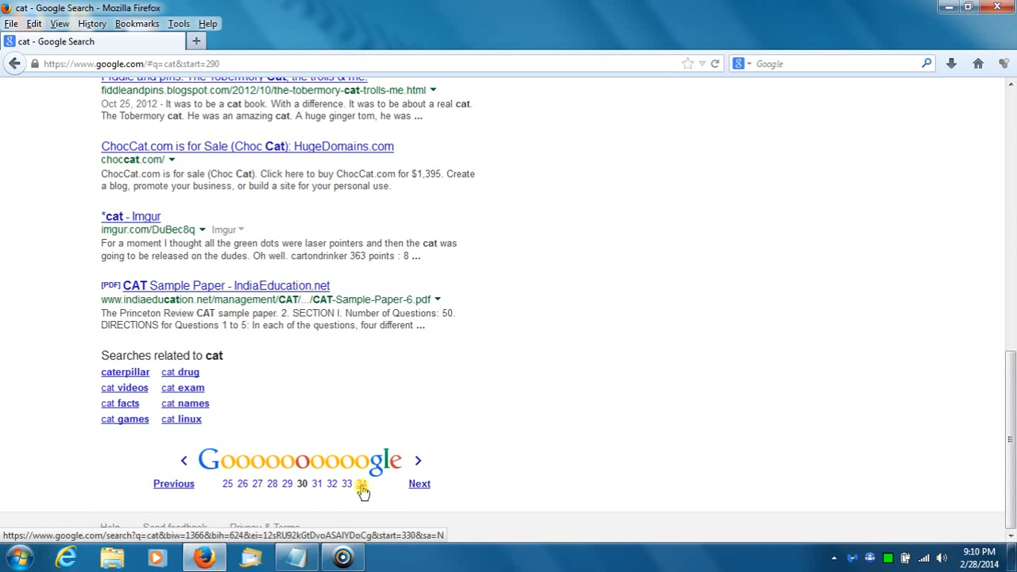
left_click(347, 483)
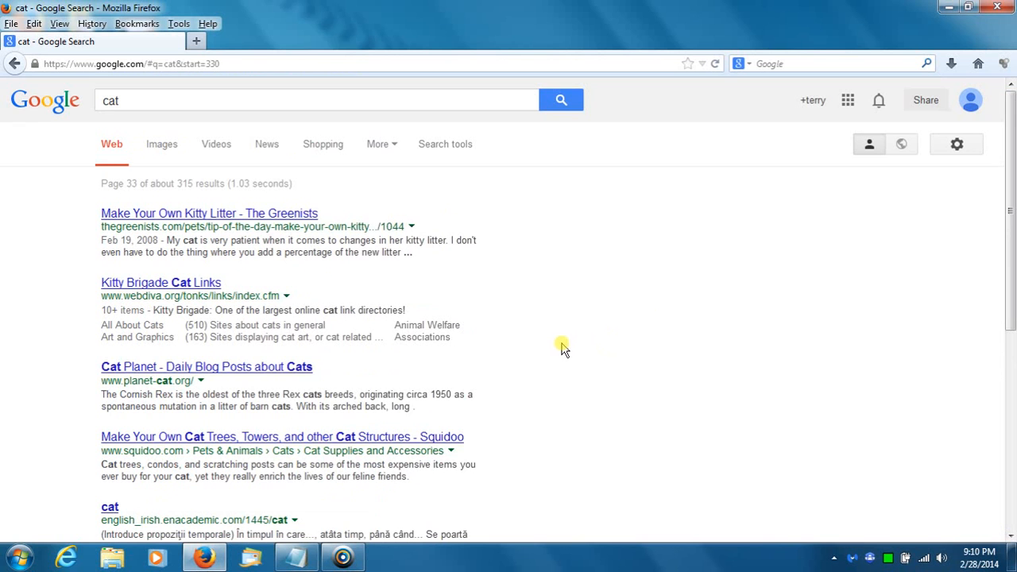
scroll("down", 3)
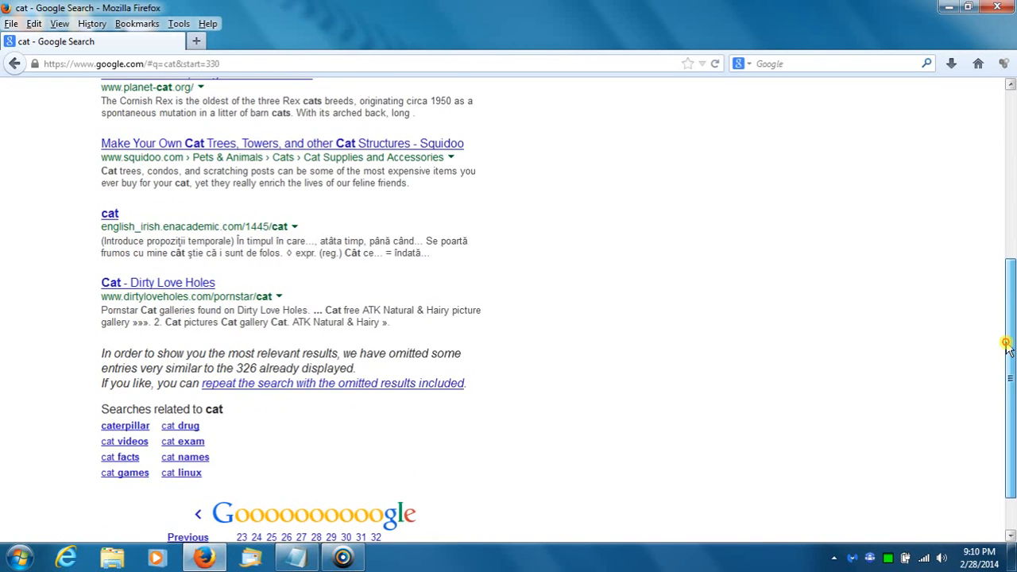
scroll("down", 3)
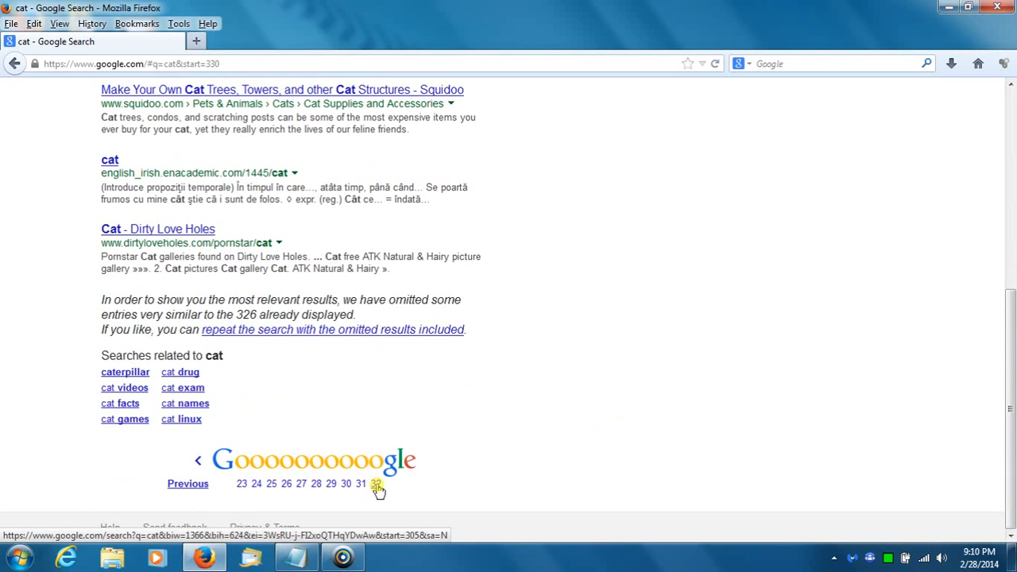
mouse_move(375, 489)
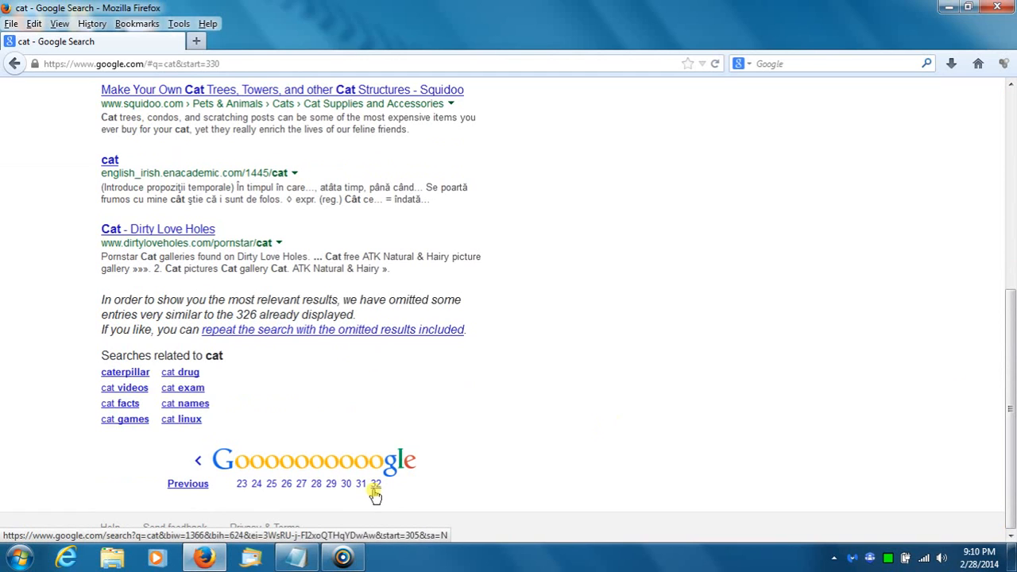
mouse_move(414, 441)
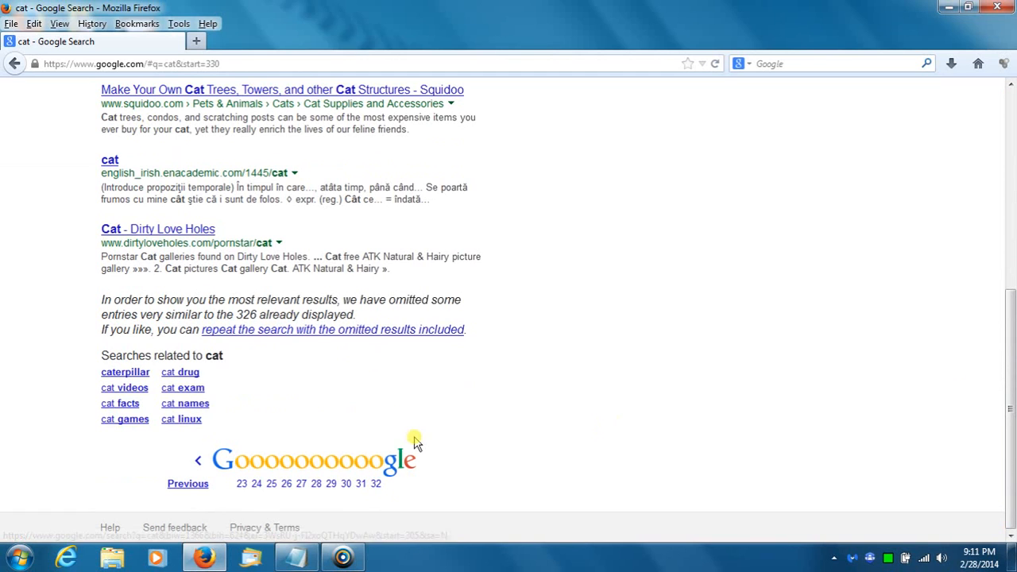
mouse_move(385, 490)
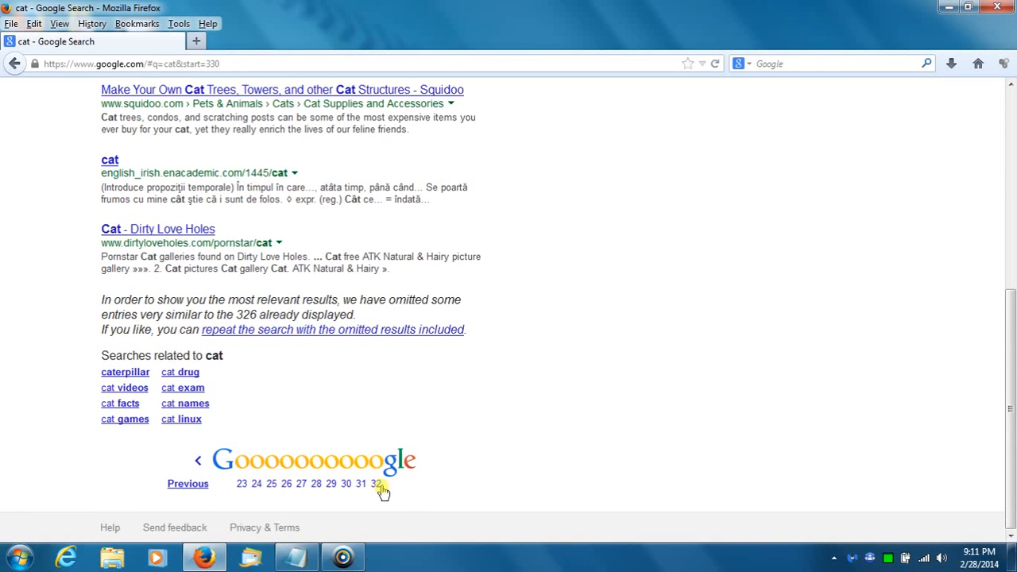
mouse_move(375, 483)
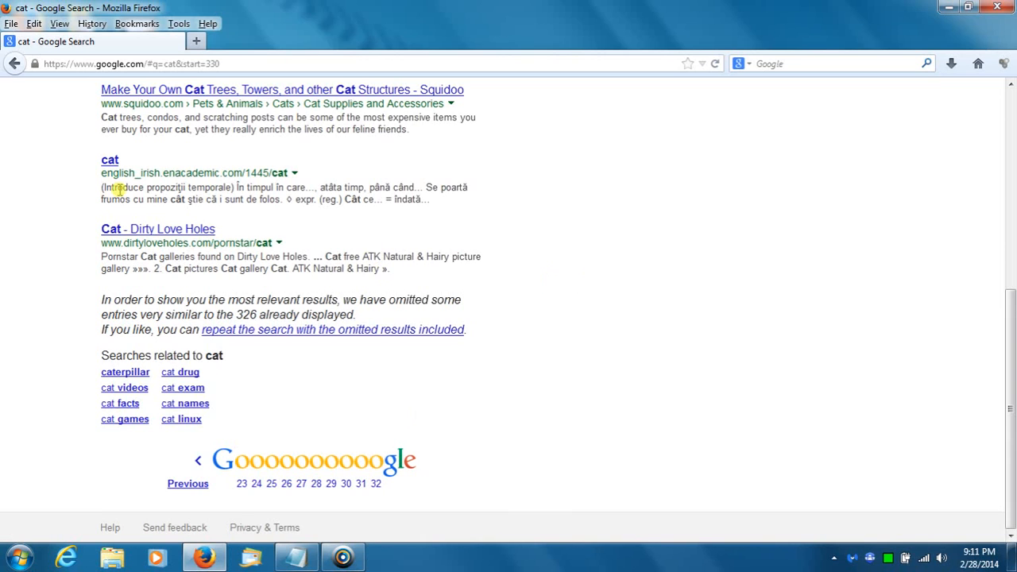
mouse_move(489, 510)
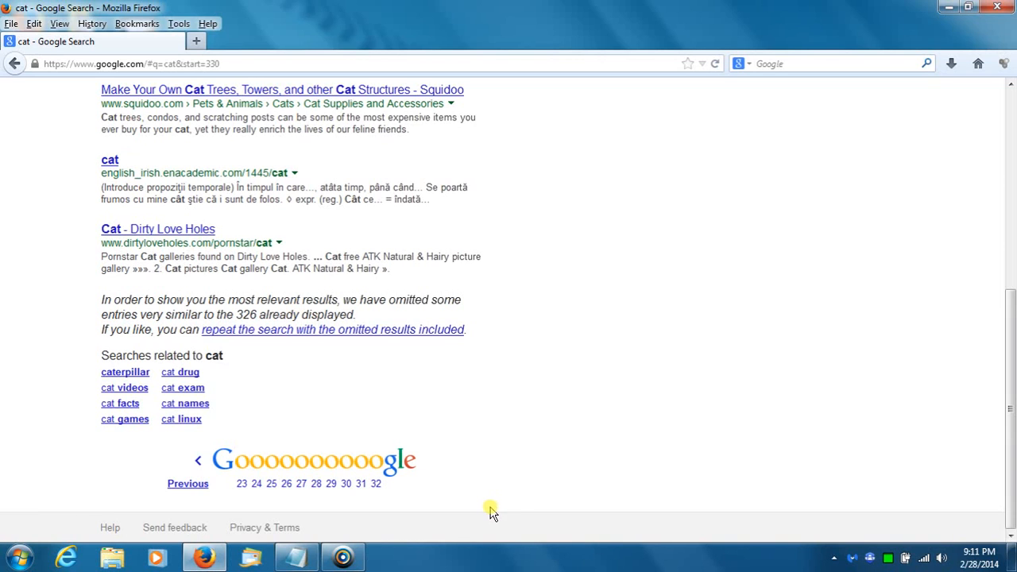
mouse_move(416, 474)
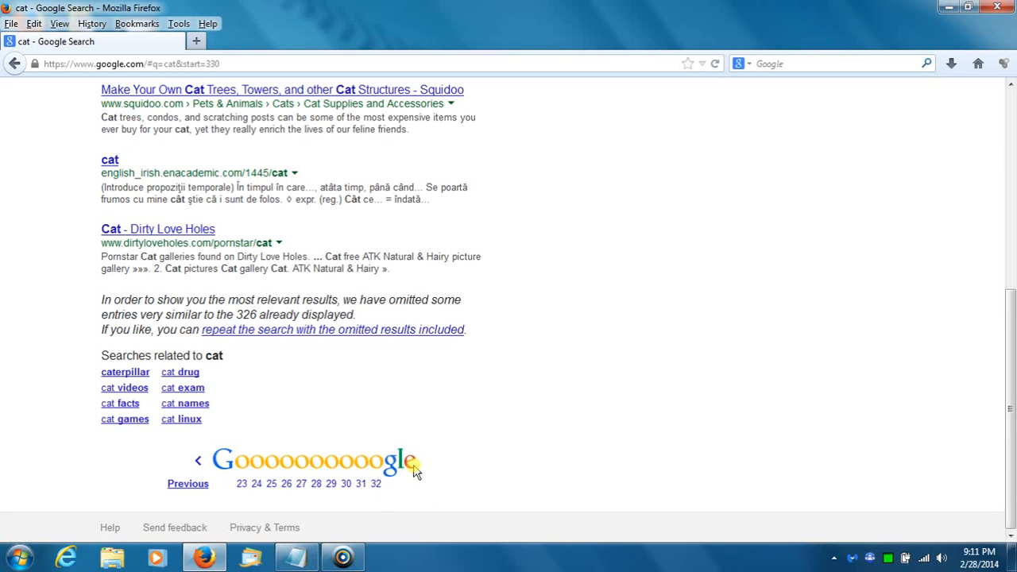
mouse_move(623, 351)
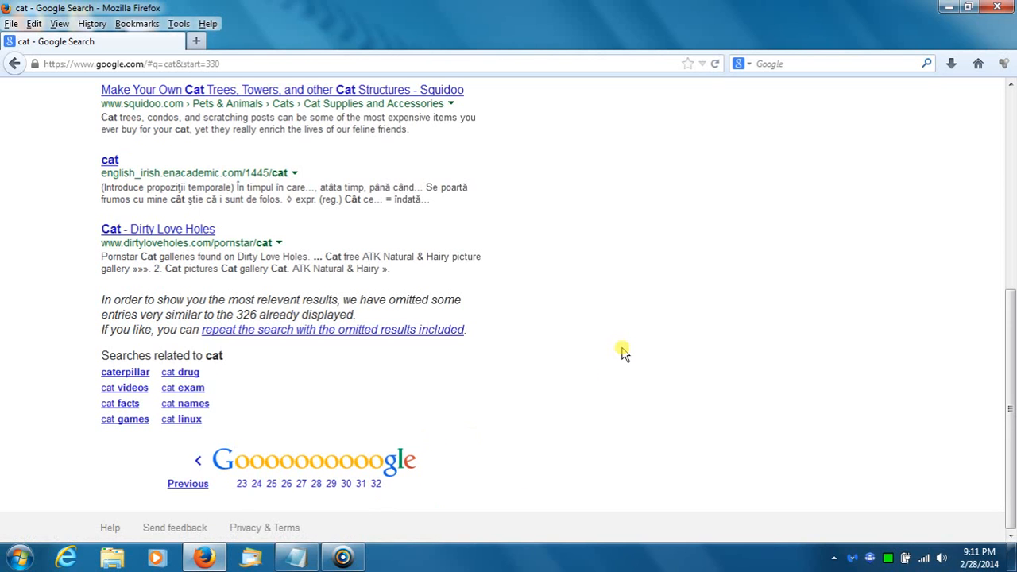
scroll("up", 3)
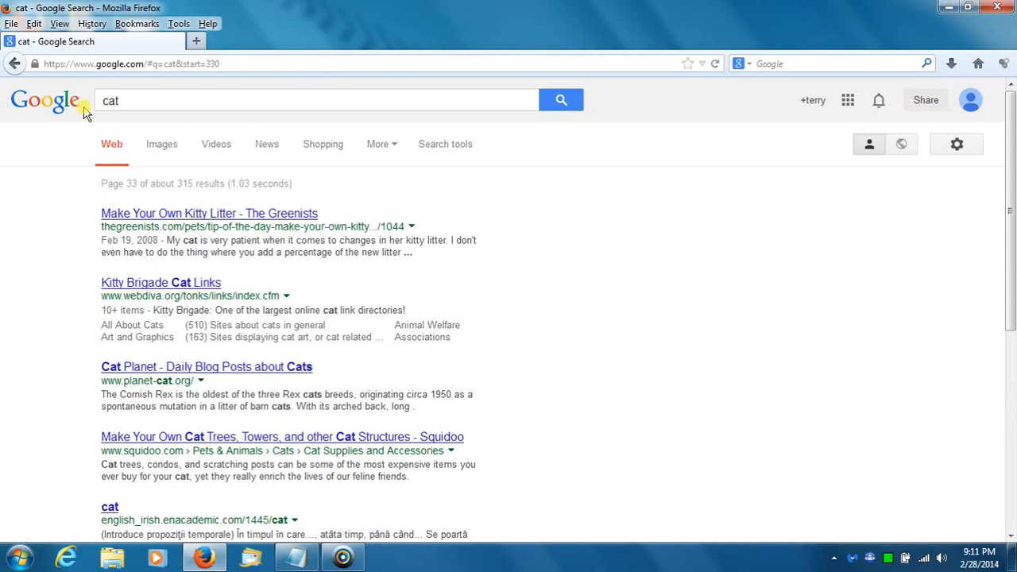
mouse_move(643, 253)
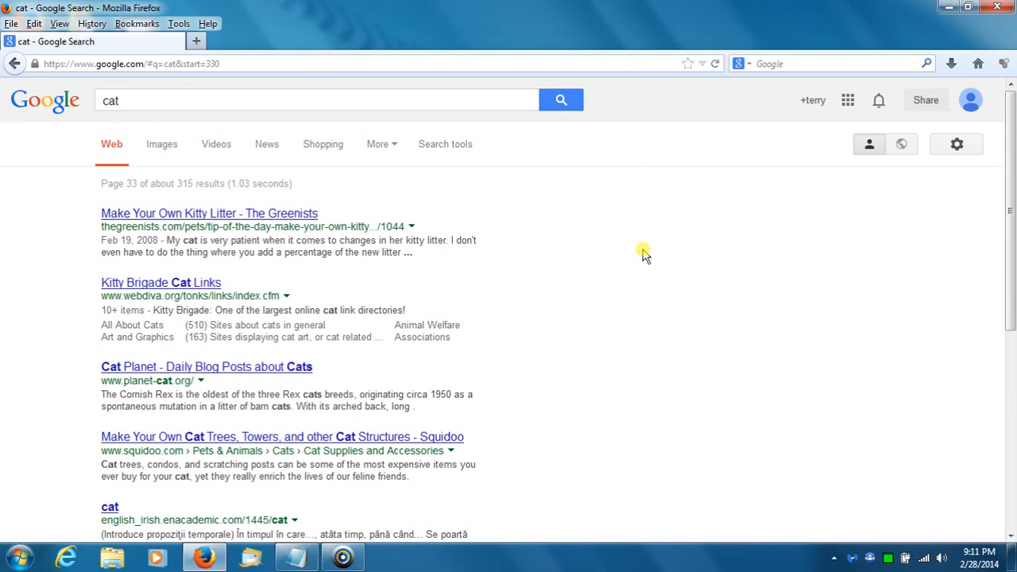
mouse_move(463, 235)
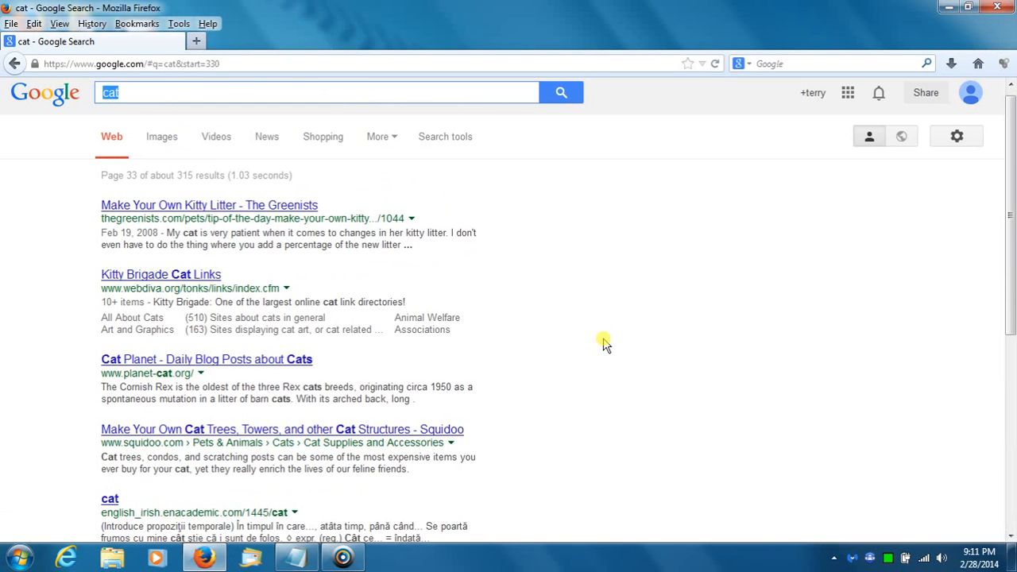
mouse_move(601, 337)
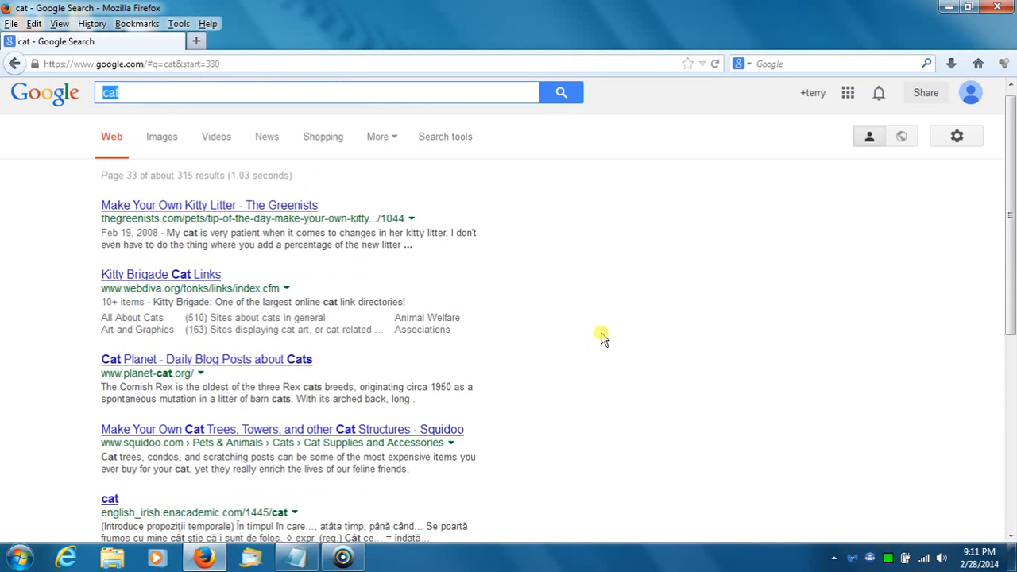